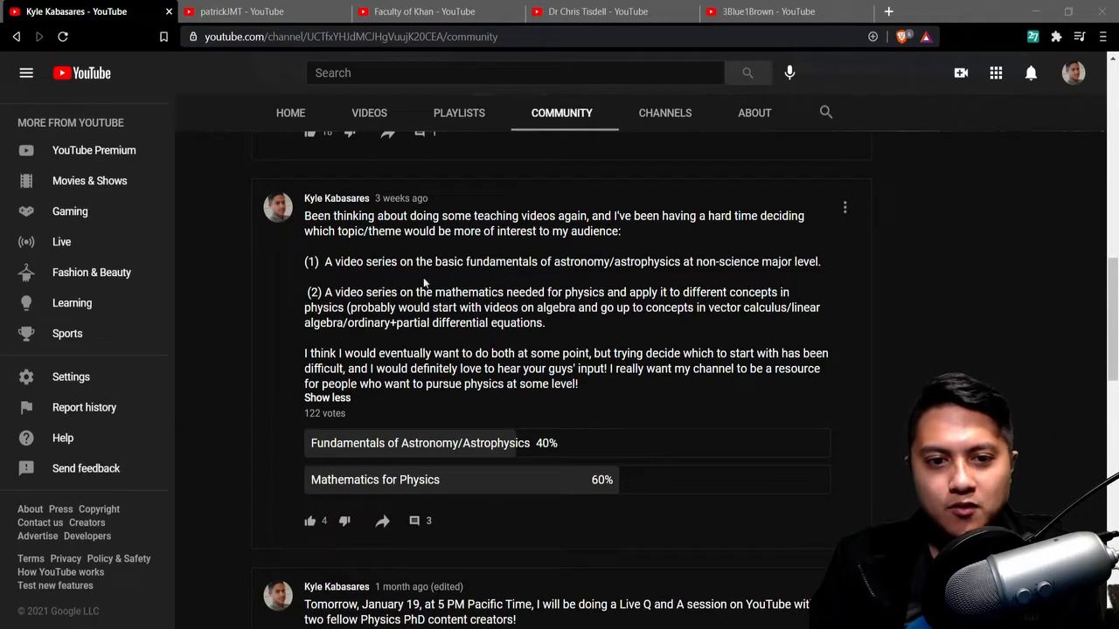
pyautogui.moveTo(553, 281)
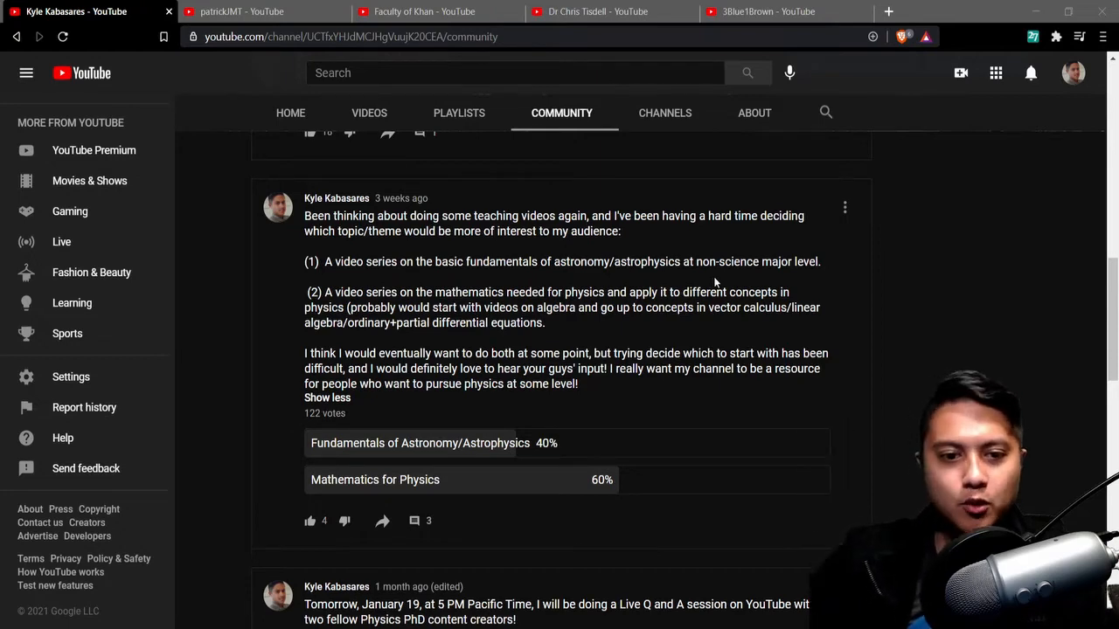
pyautogui.moveTo(962, 370)
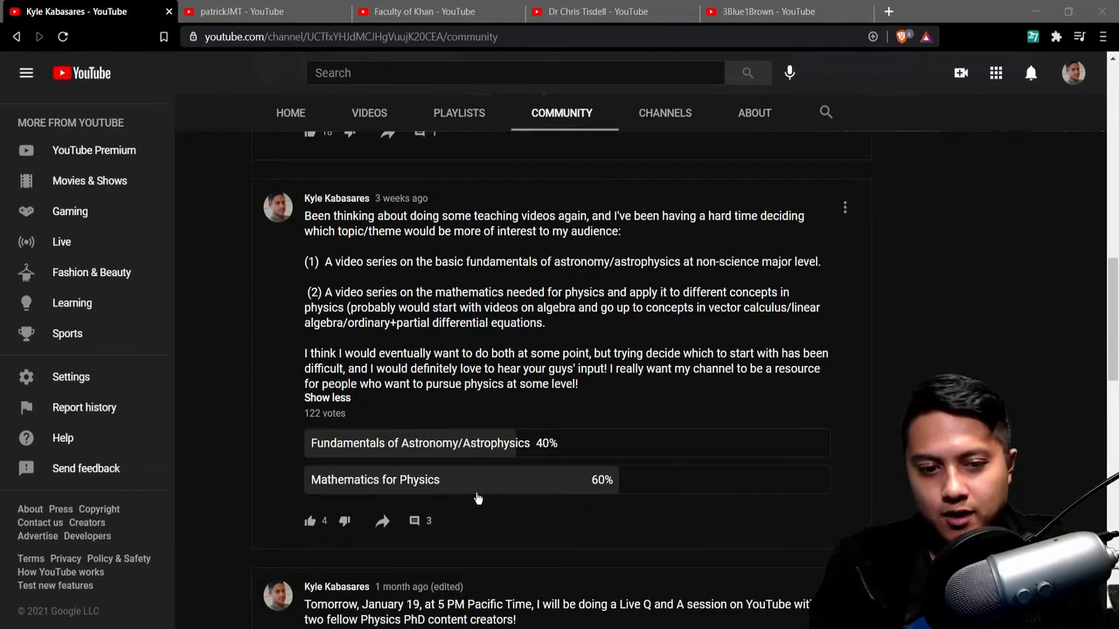
pyautogui.moveTo(644, 498)
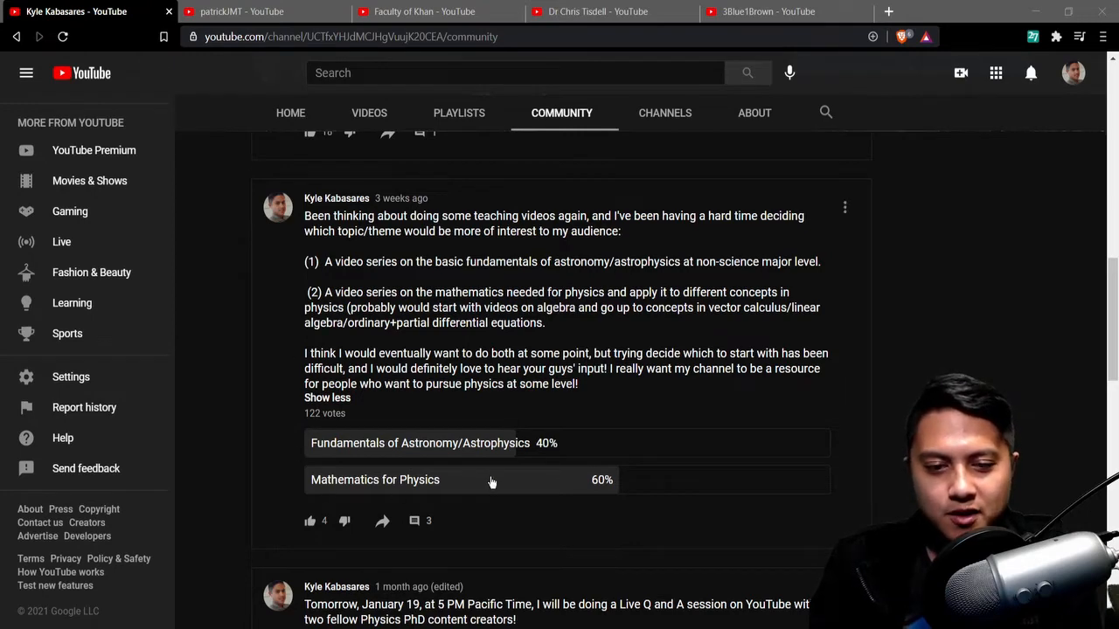
pyautogui.moveTo(949, 339)
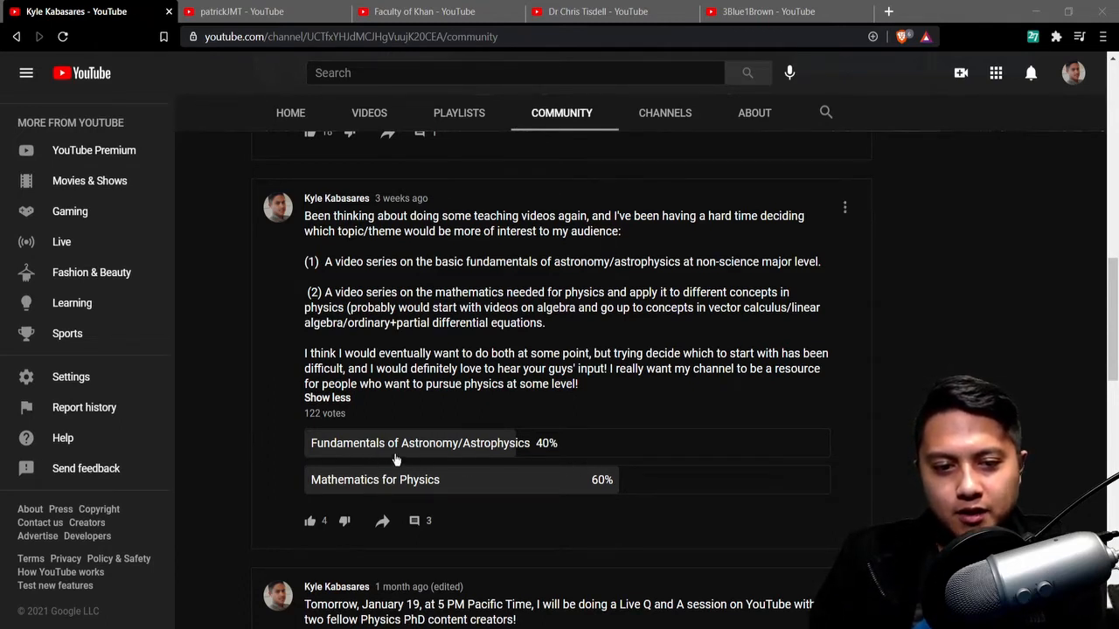
pyautogui.moveTo(475, 463)
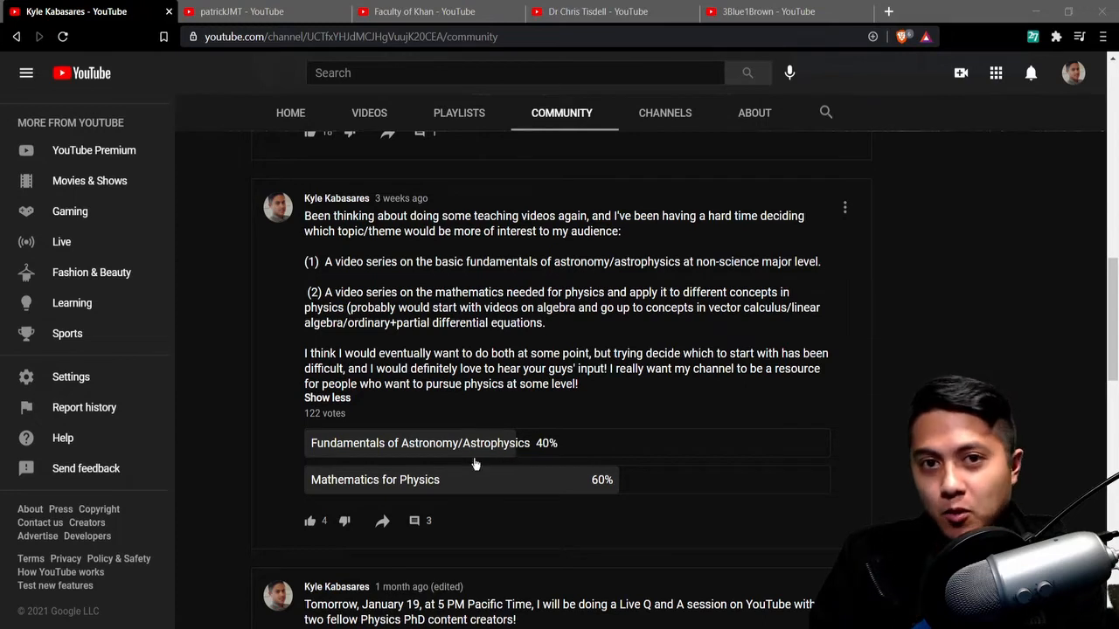
pyautogui.moveTo(249, 469)
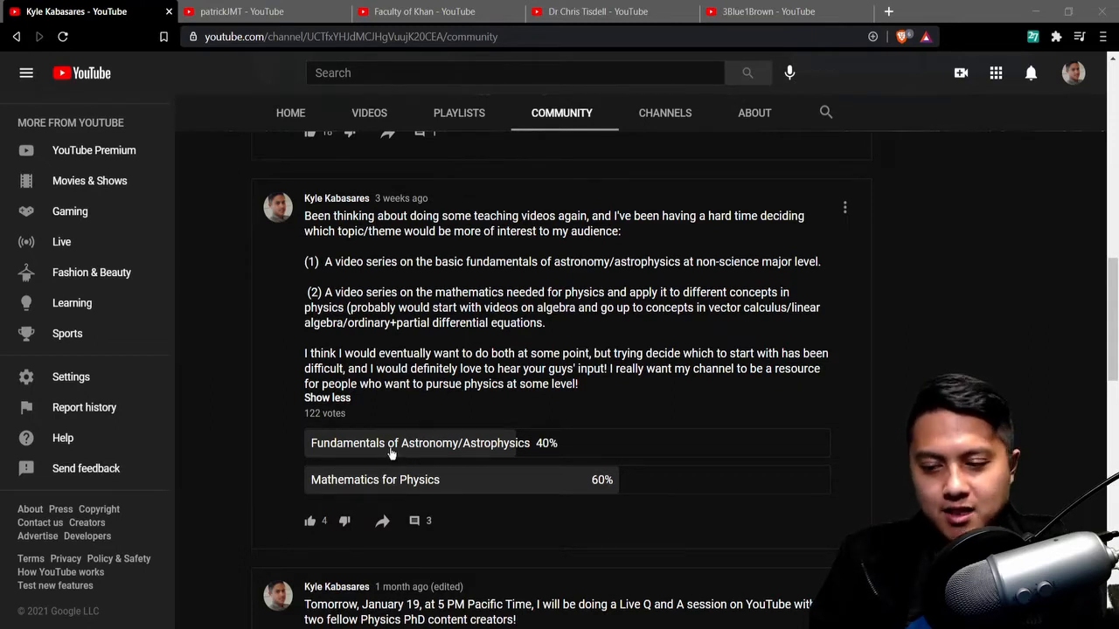
pyautogui.moveTo(306, 431)
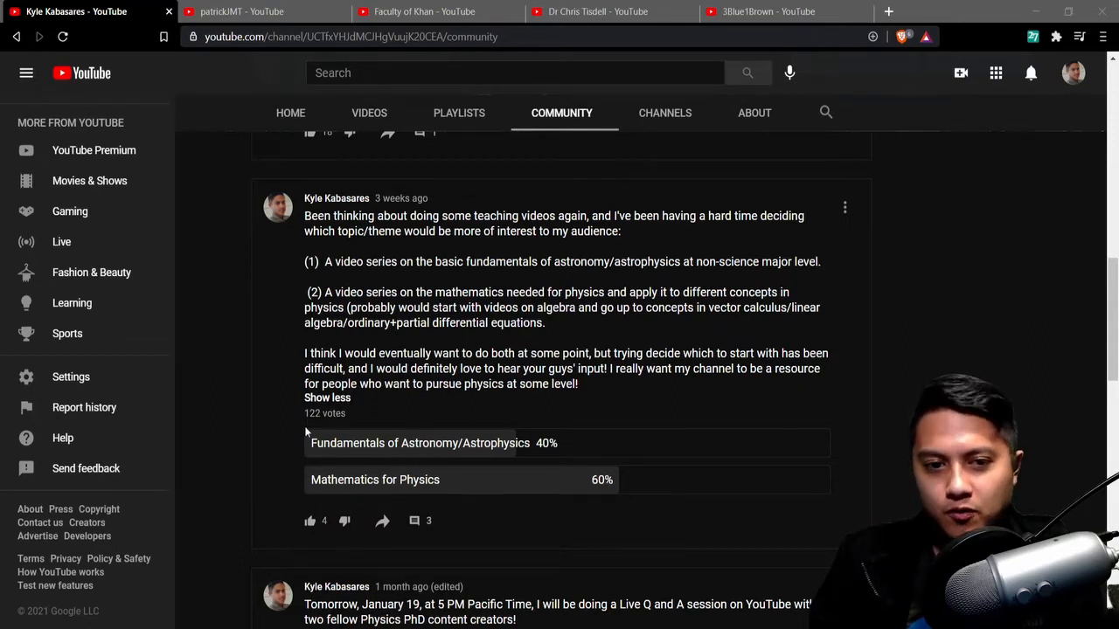
pyautogui.moveTo(375, 461)
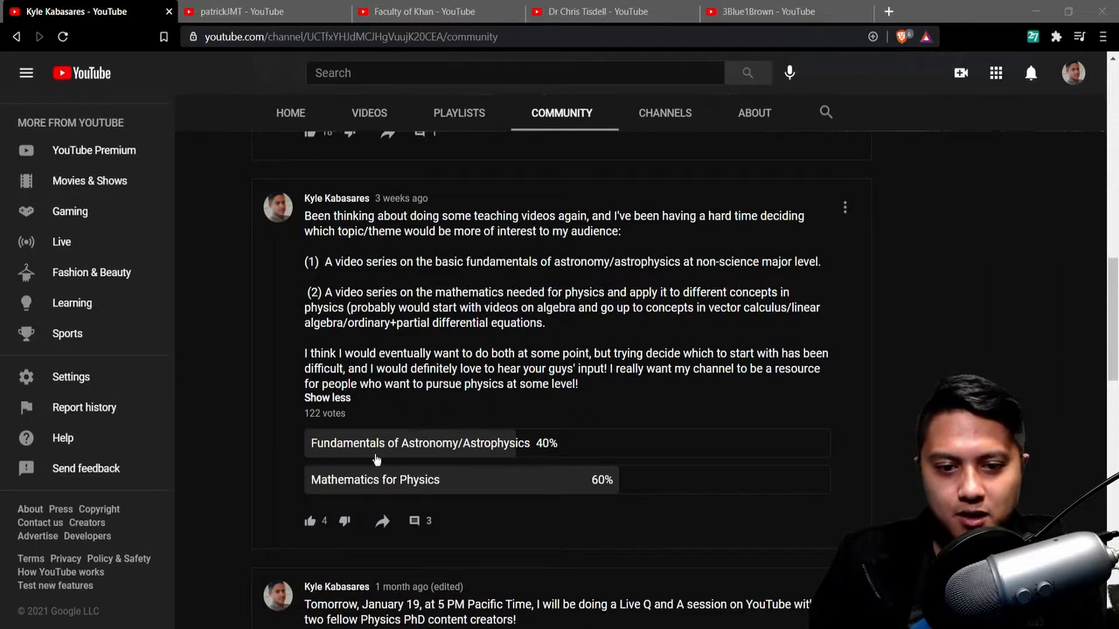
pyautogui.moveTo(489, 468)
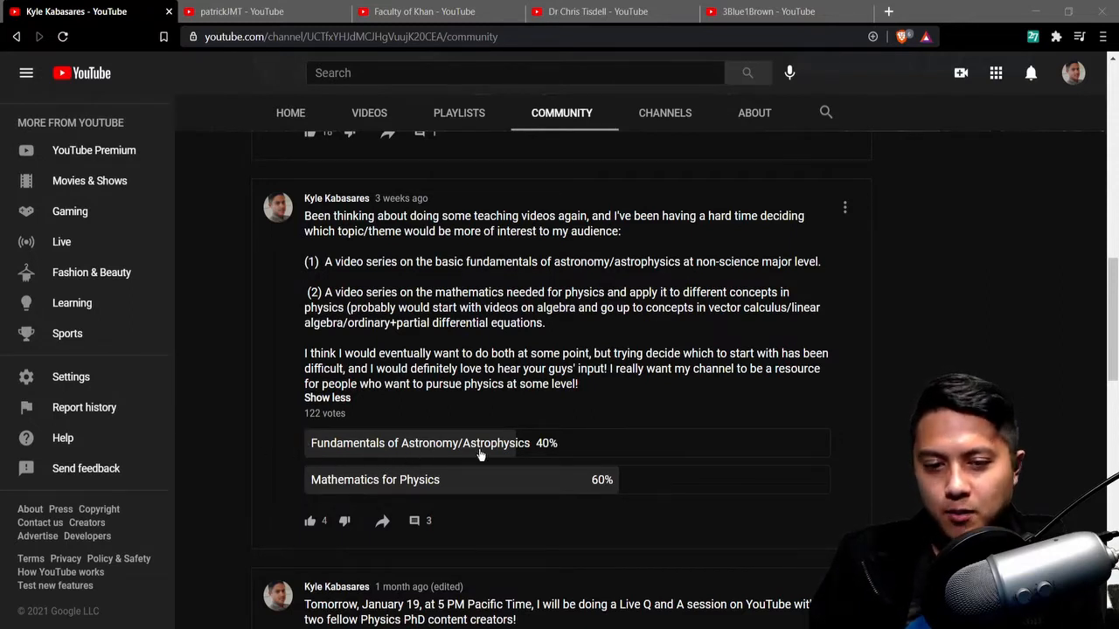
pyautogui.moveTo(462, 461)
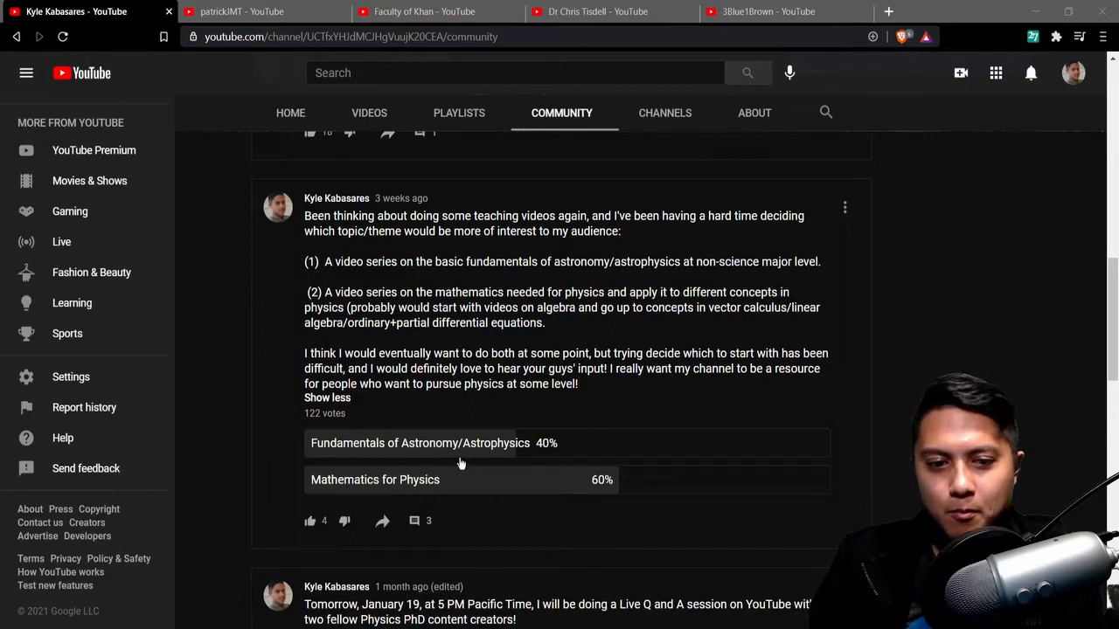
pyautogui.moveTo(472, 498)
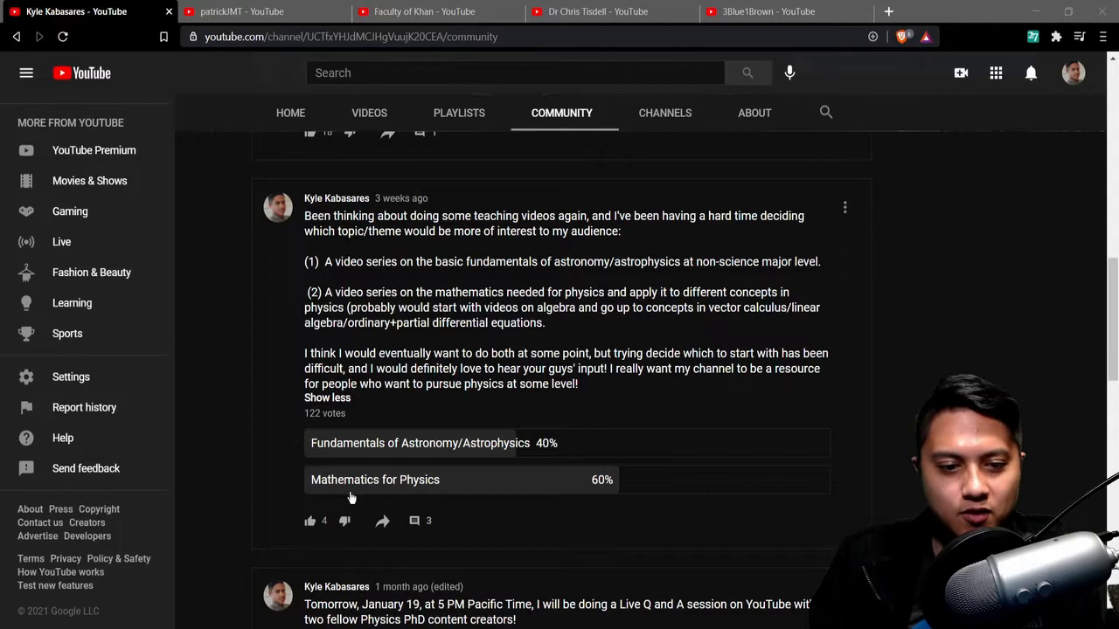
pyautogui.moveTo(407, 451)
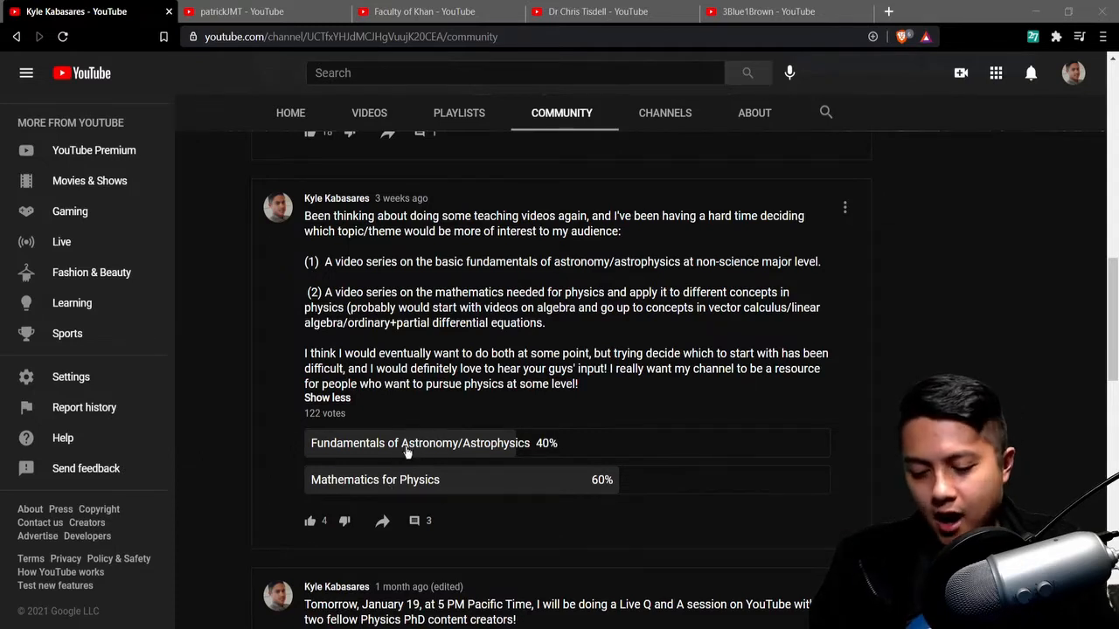
pyautogui.moveTo(278, 450)
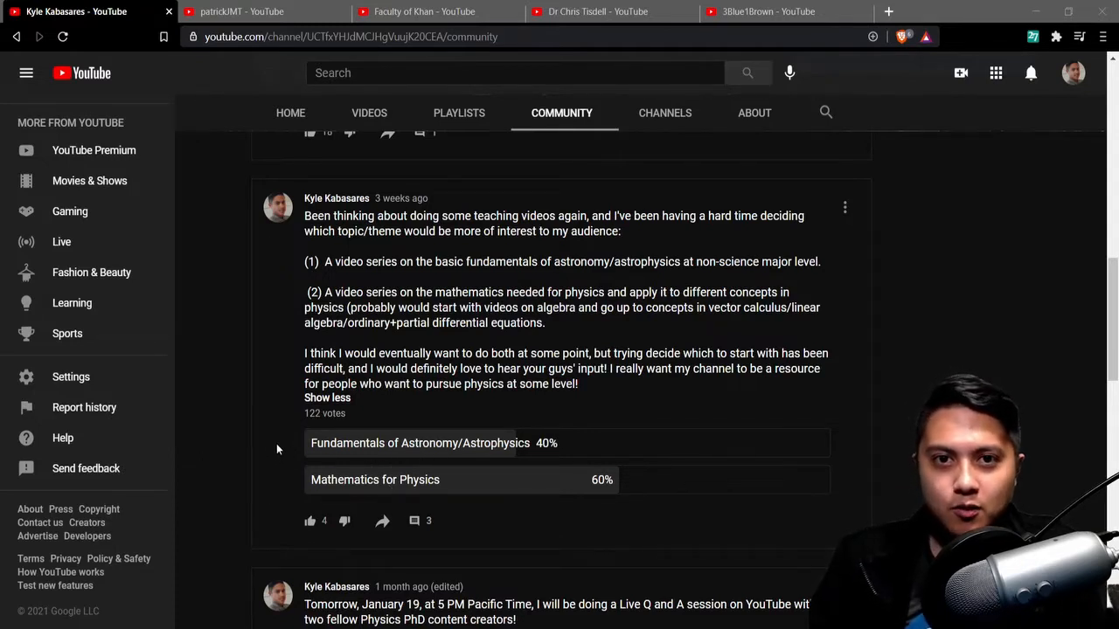
pyautogui.moveTo(260, 414)
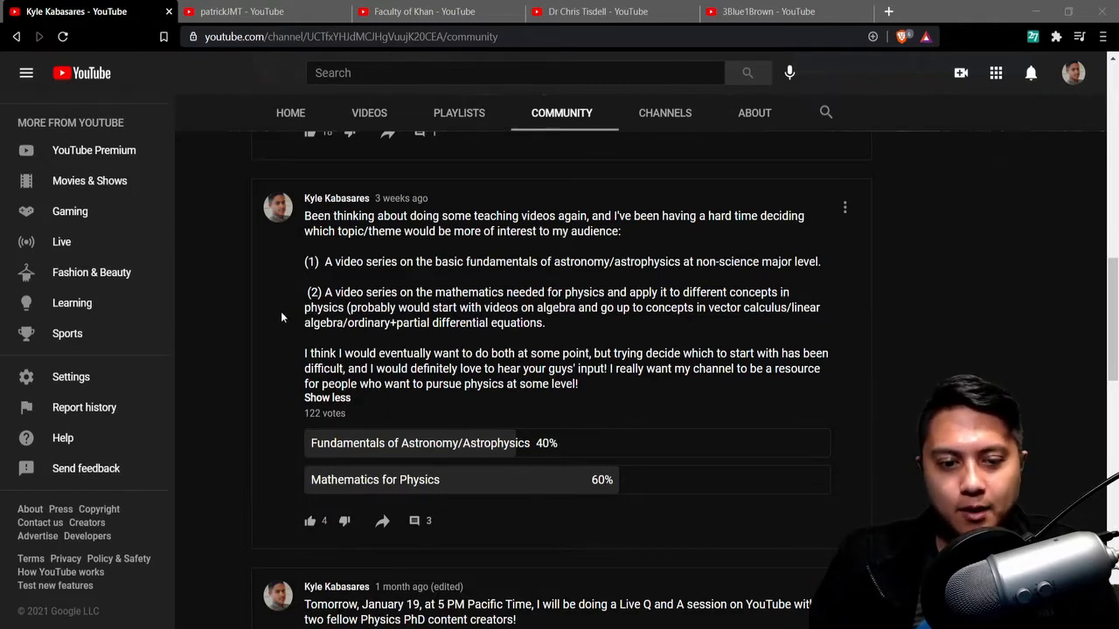
pyautogui.moveTo(257, 367)
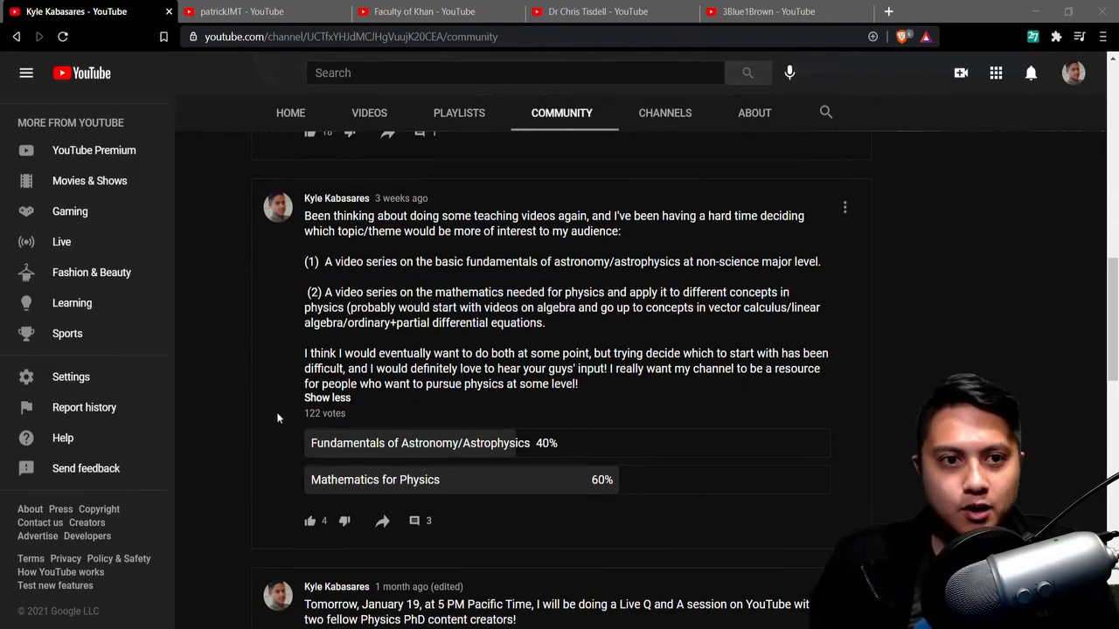
pyautogui.moveTo(293, 394)
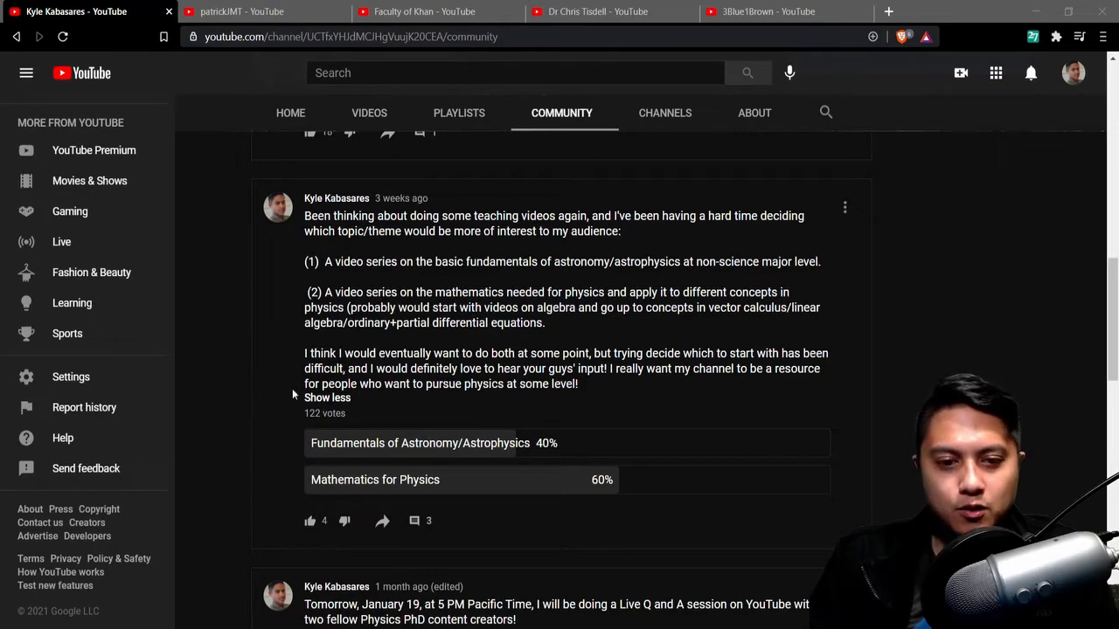
pyautogui.moveTo(259, 65)
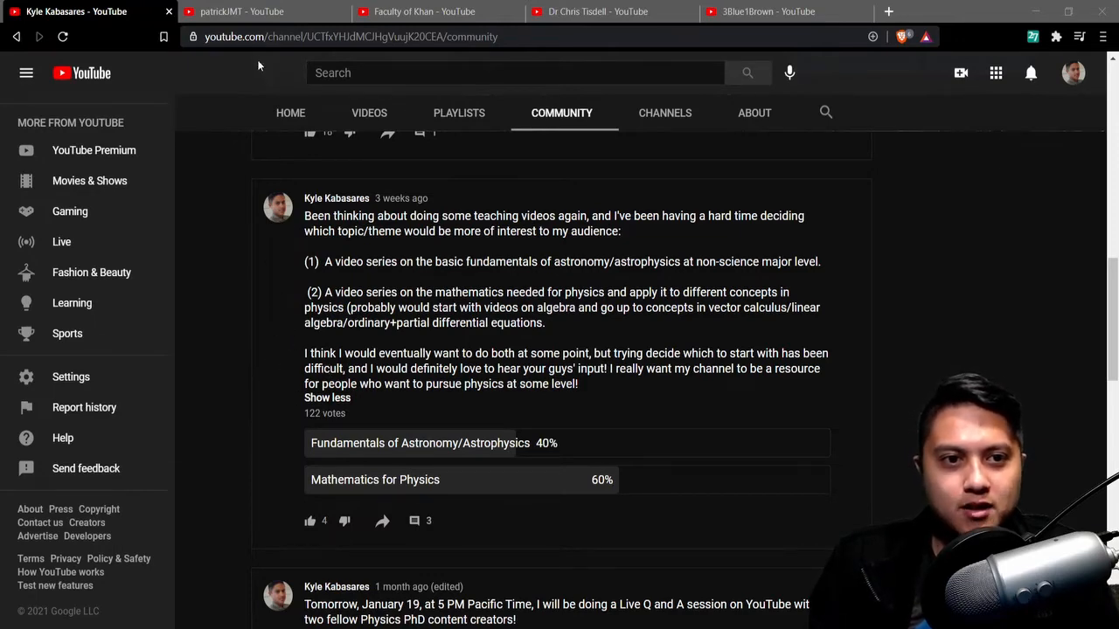
# Switch to the patrickJMT tab and scroll to reveal the Limits playlist section
pyautogui.click(253, 11)
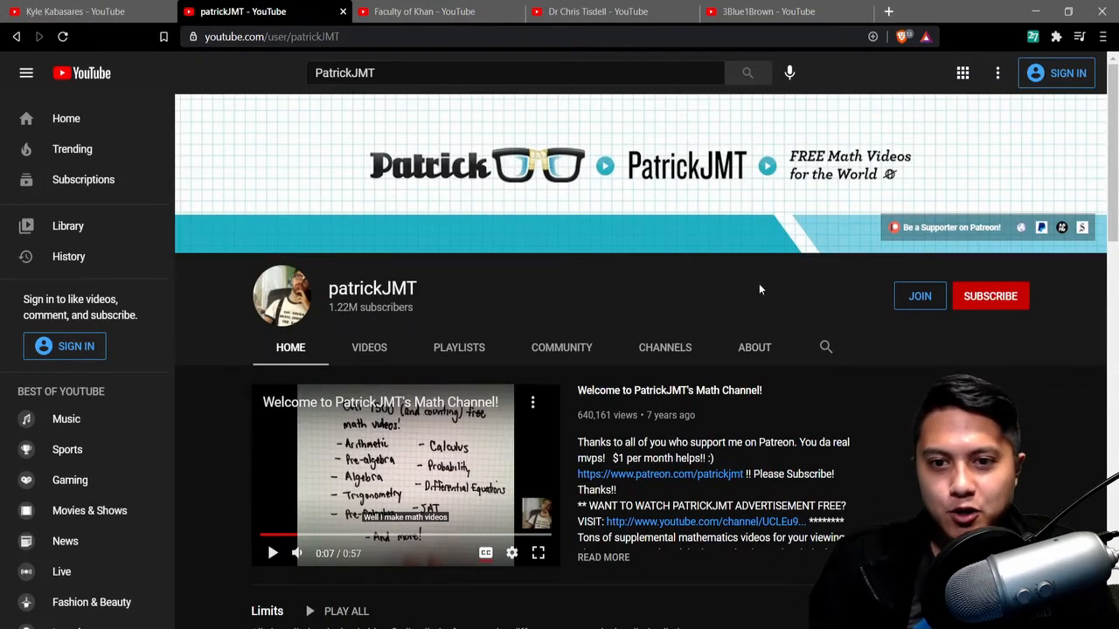
pyautogui.moveTo(686, 264)
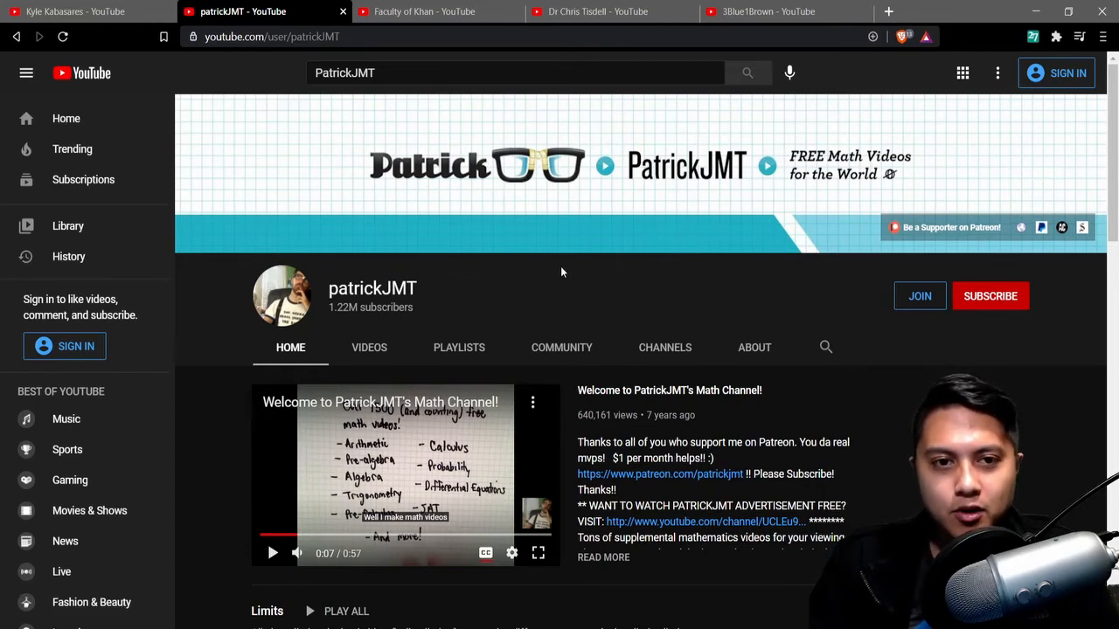
pyautogui.moveTo(569, 252)
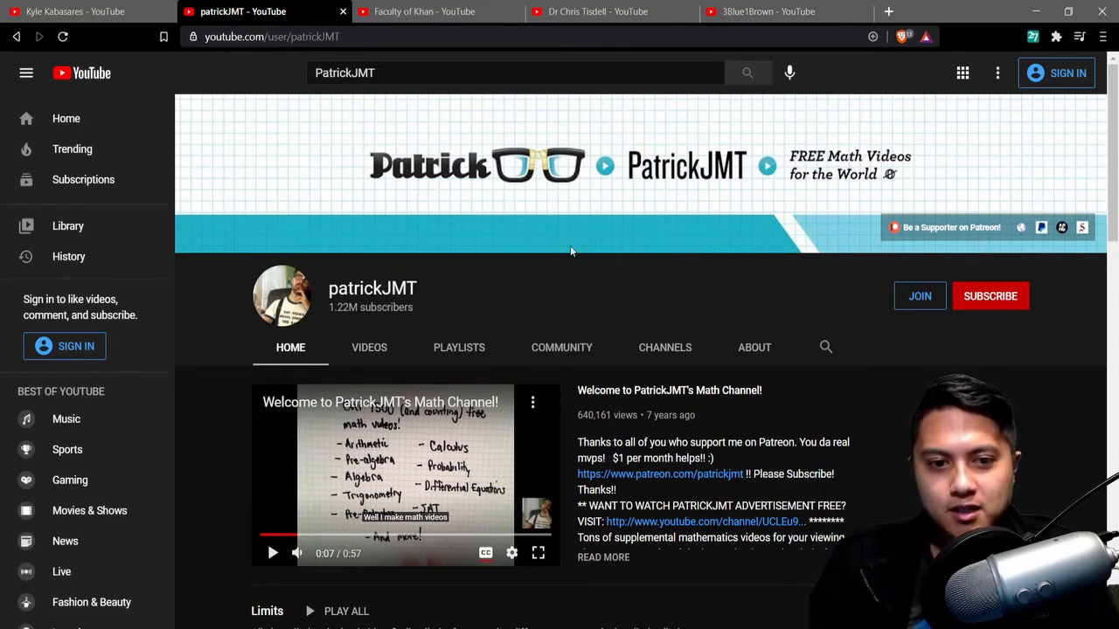
pyautogui.scroll(-3)
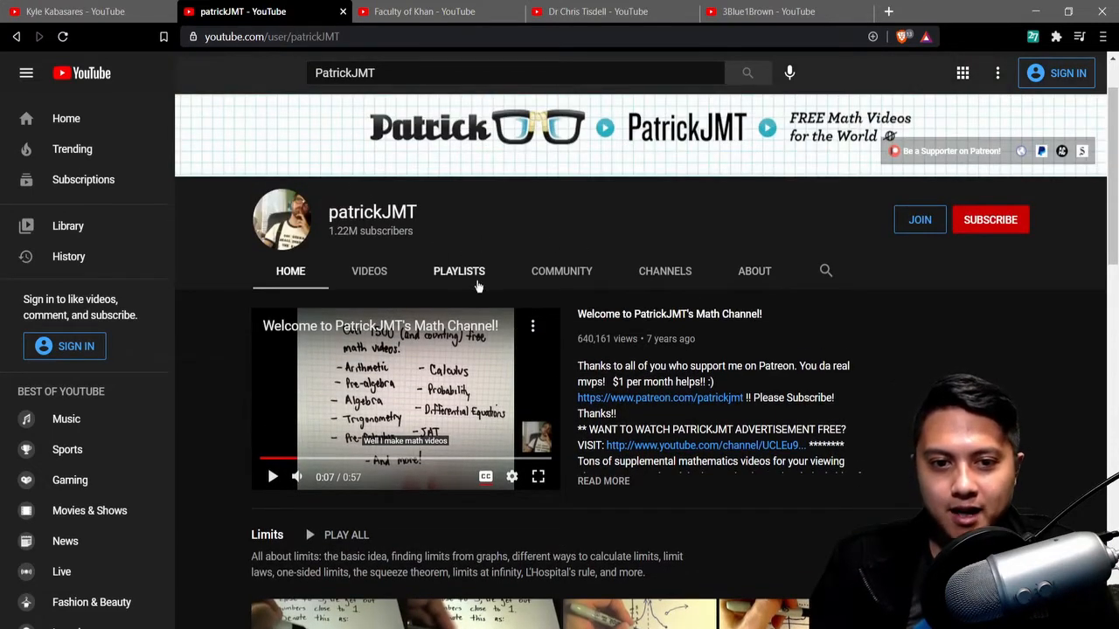
pyautogui.click(459, 271)
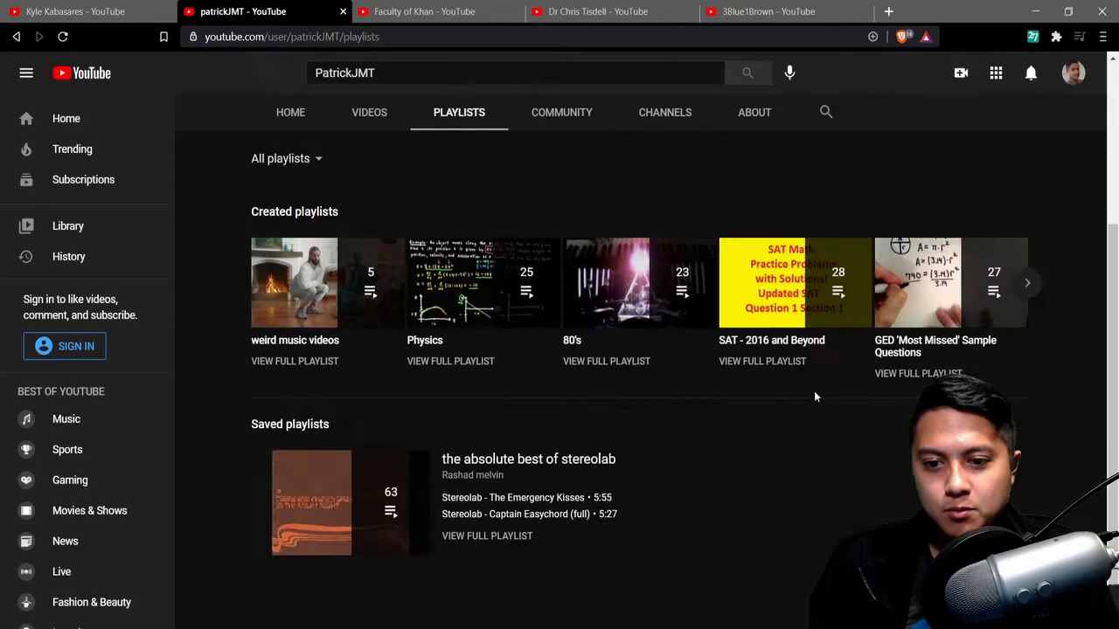
pyautogui.click(1026, 282)
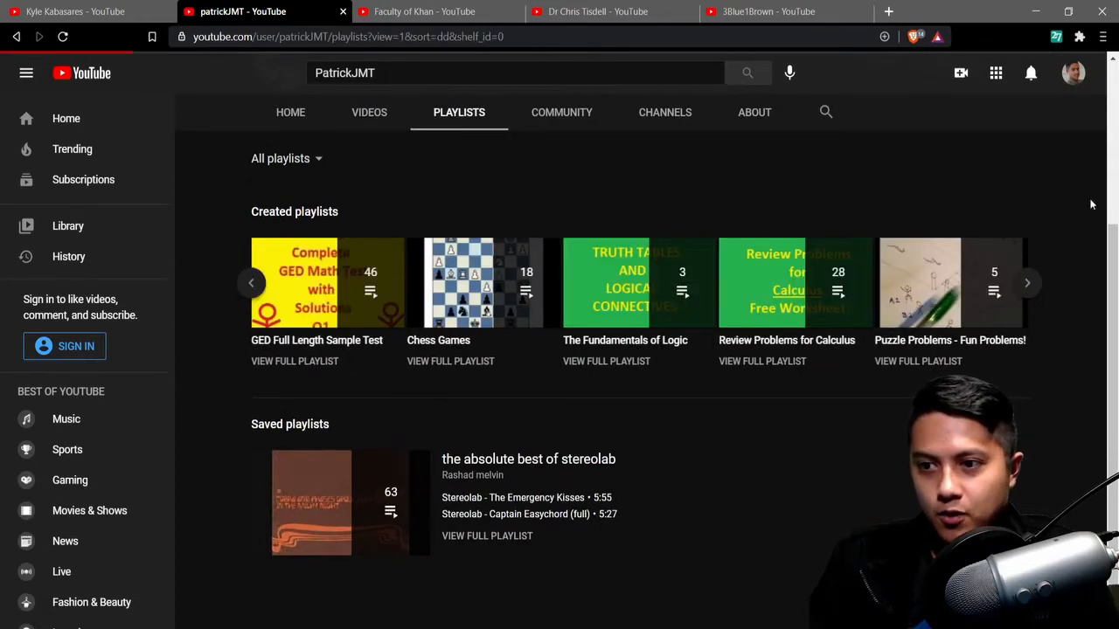
pyautogui.scroll(-3)
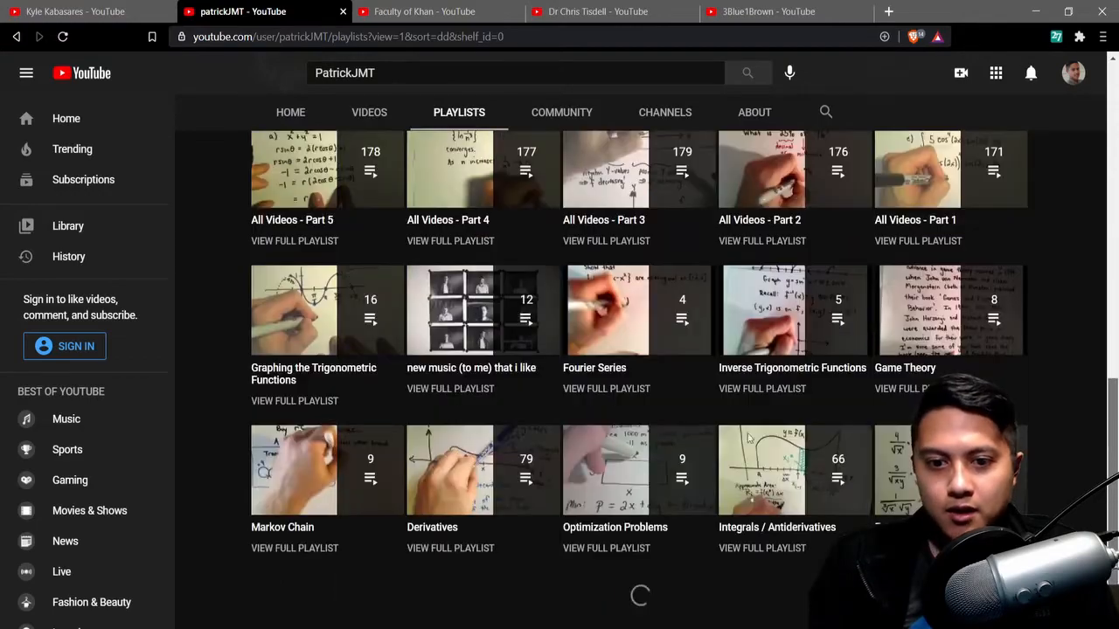
pyautogui.scroll(-3)
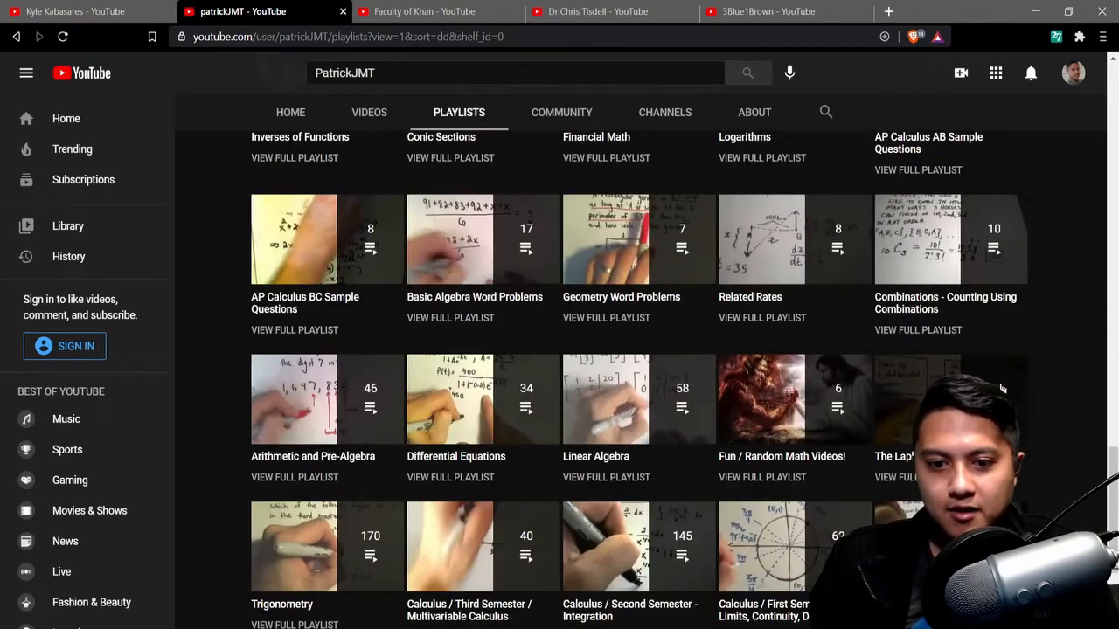
pyautogui.scroll(-3)
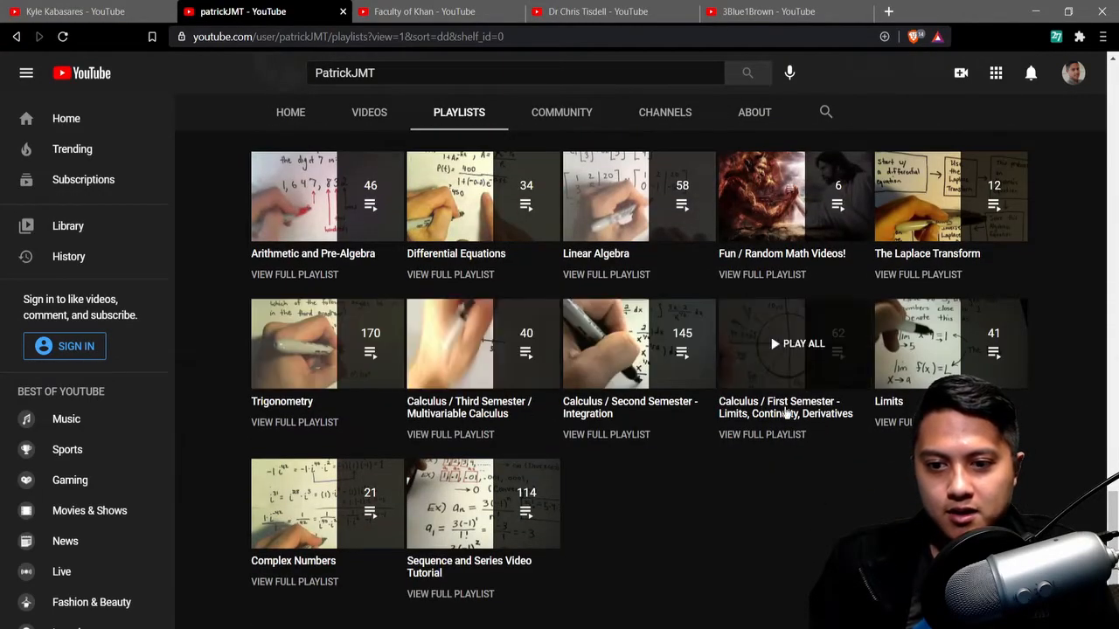
pyautogui.moveTo(768, 422)
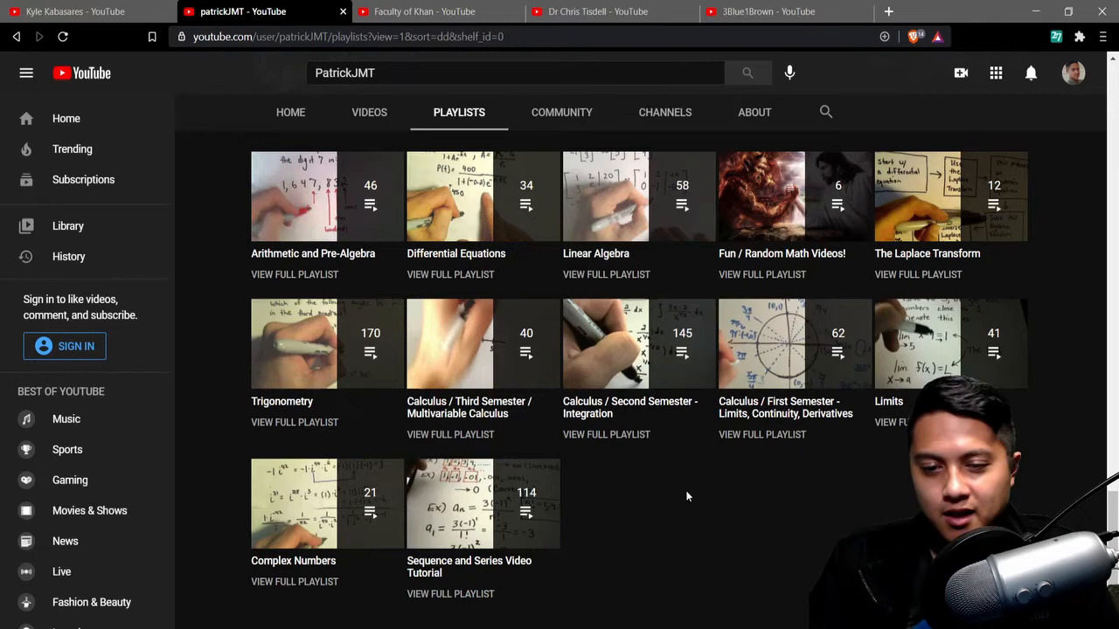
pyautogui.moveTo(753, 474)
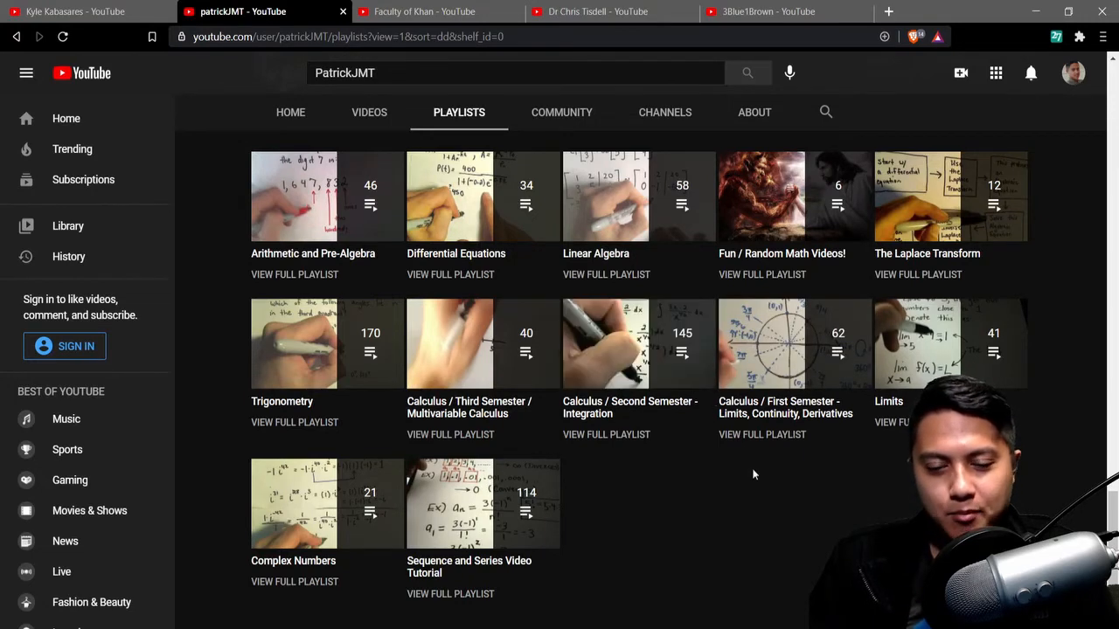
pyautogui.moveTo(482, 343)
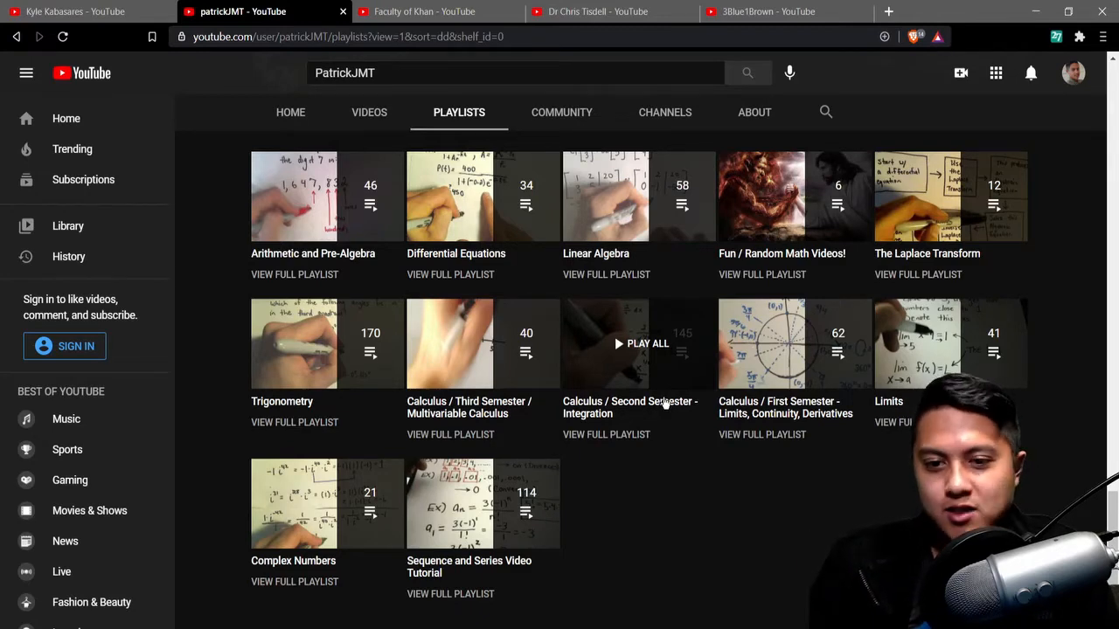
pyautogui.moveTo(761, 343)
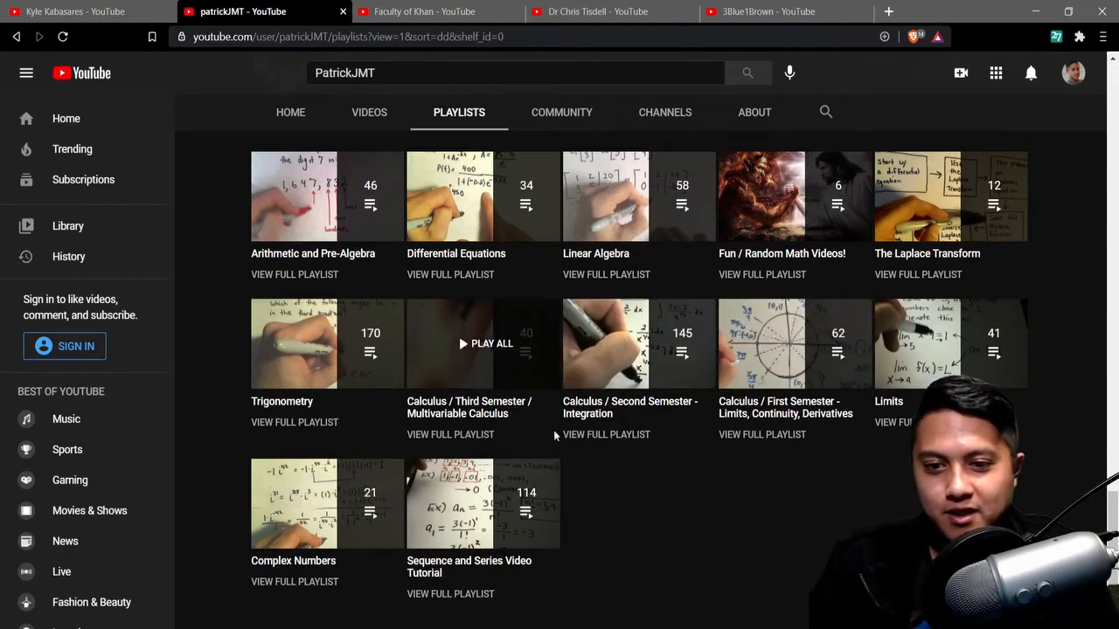
pyautogui.moveTo(635, 344)
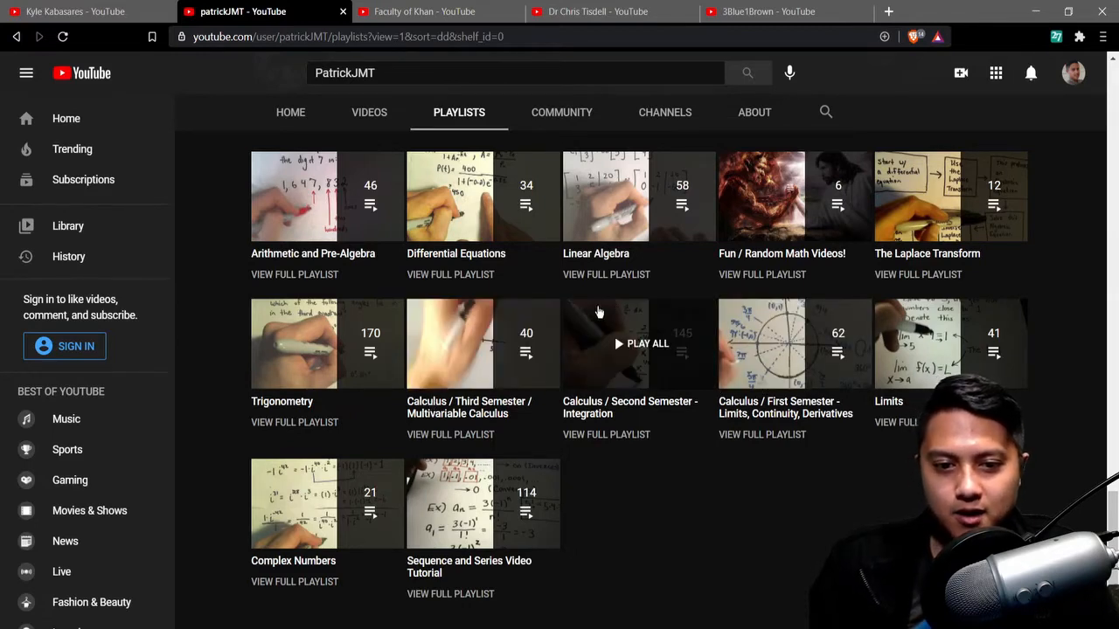
pyautogui.moveTo(691, 350)
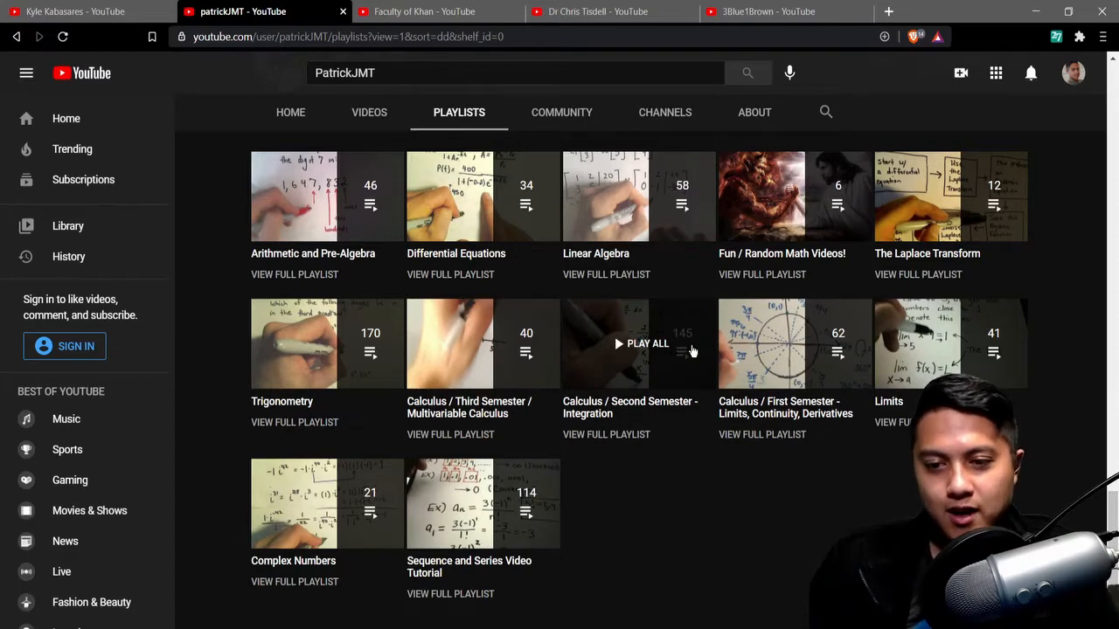
pyautogui.moveTo(616, 217)
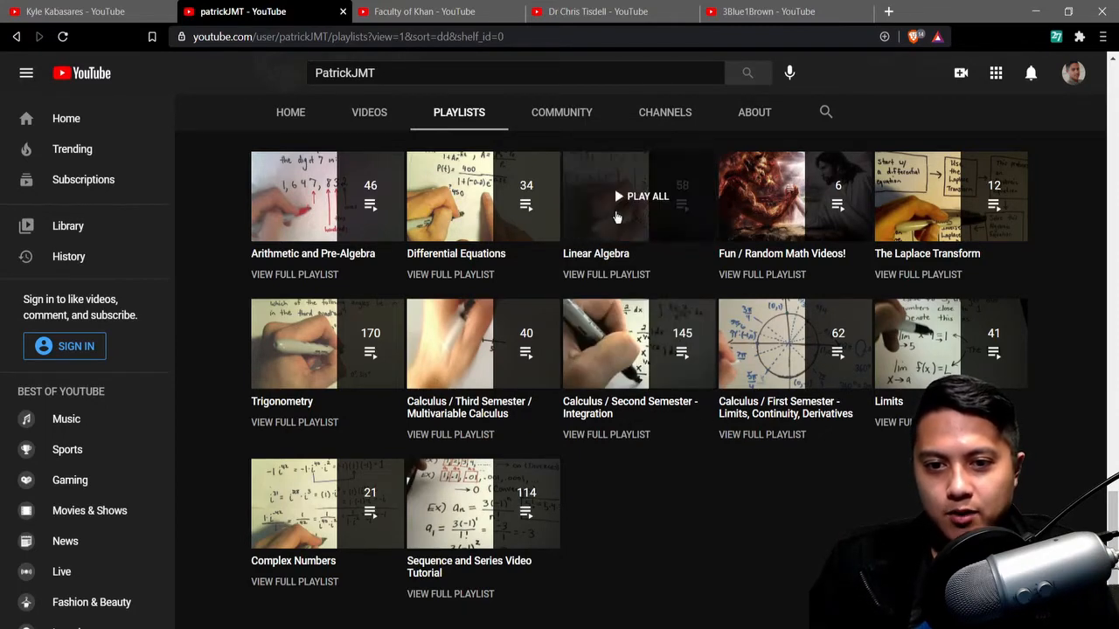
pyautogui.moveTo(579, 369)
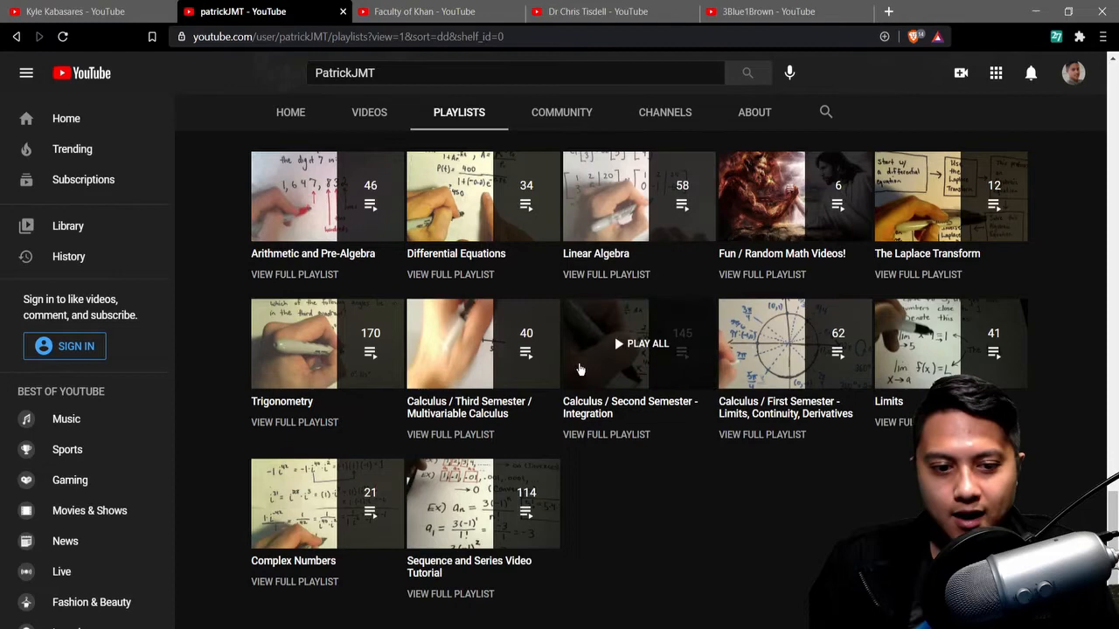
pyautogui.moveTo(798, 486)
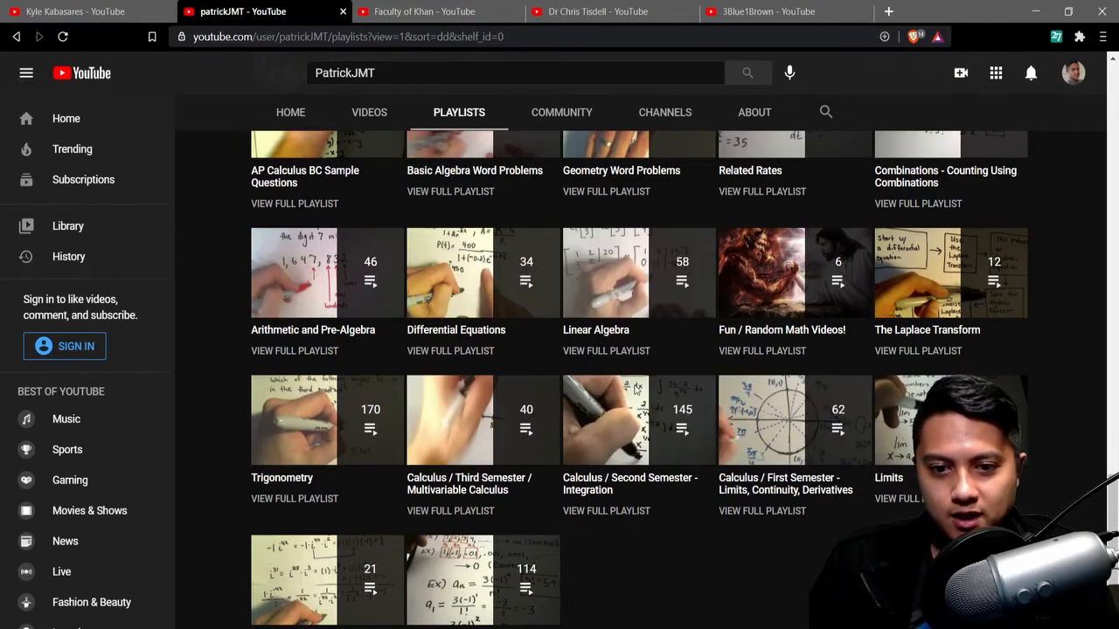
pyautogui.moveTo(480, 420)
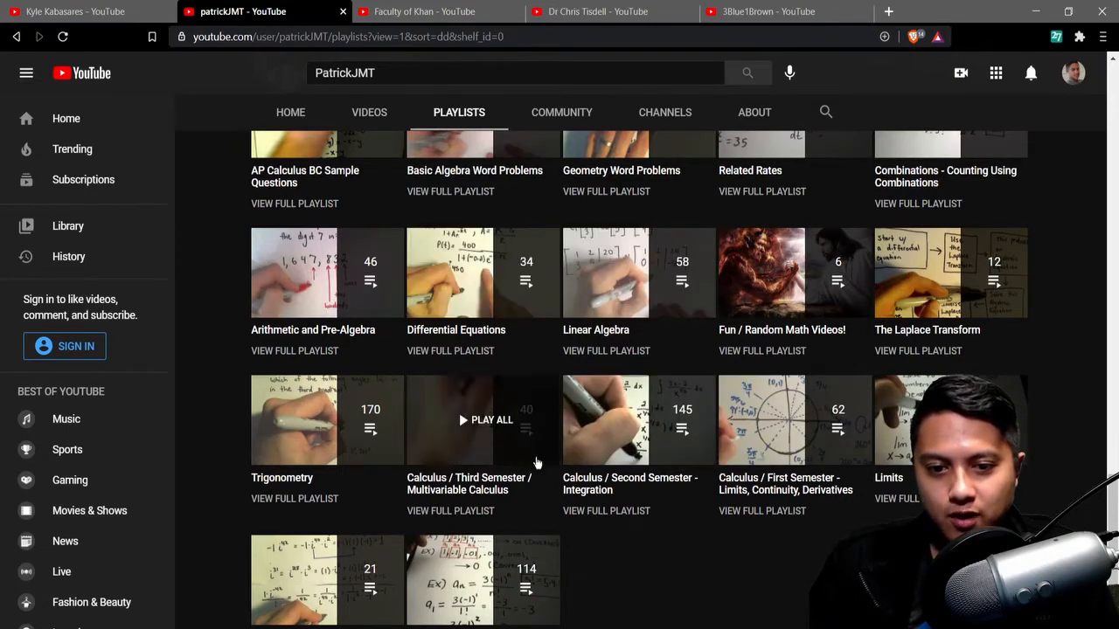
pyautogui.moveTo(548, 366)
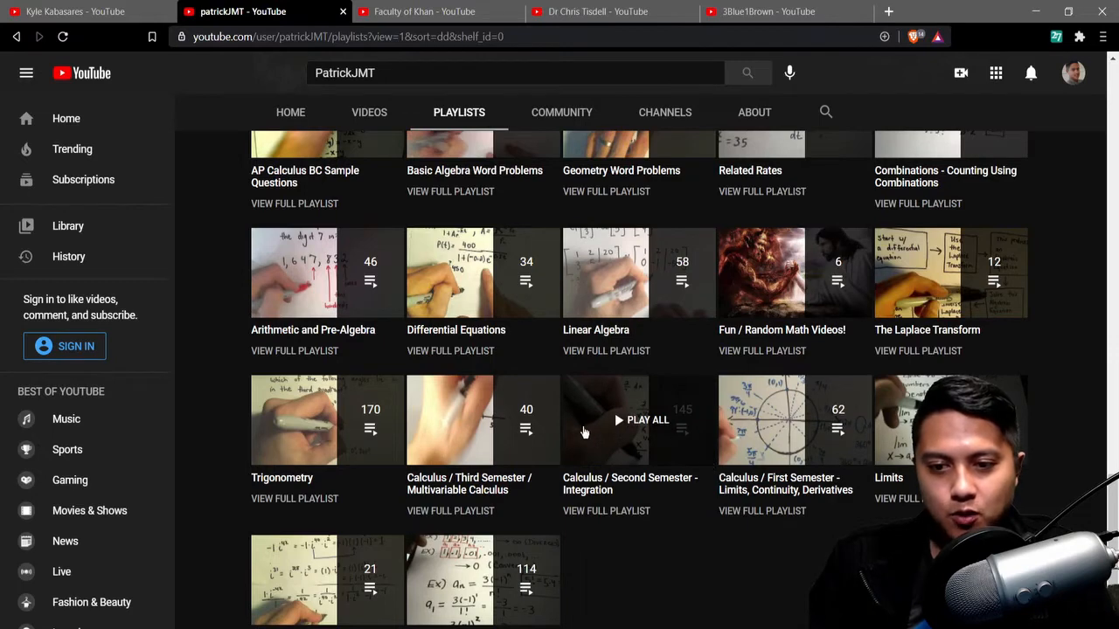
# Browse Dr Chris Tisdell's playlists down to Partial Differential Equations, Laplace Transforms and Fourier Series
pyautogui.click(426, 11)
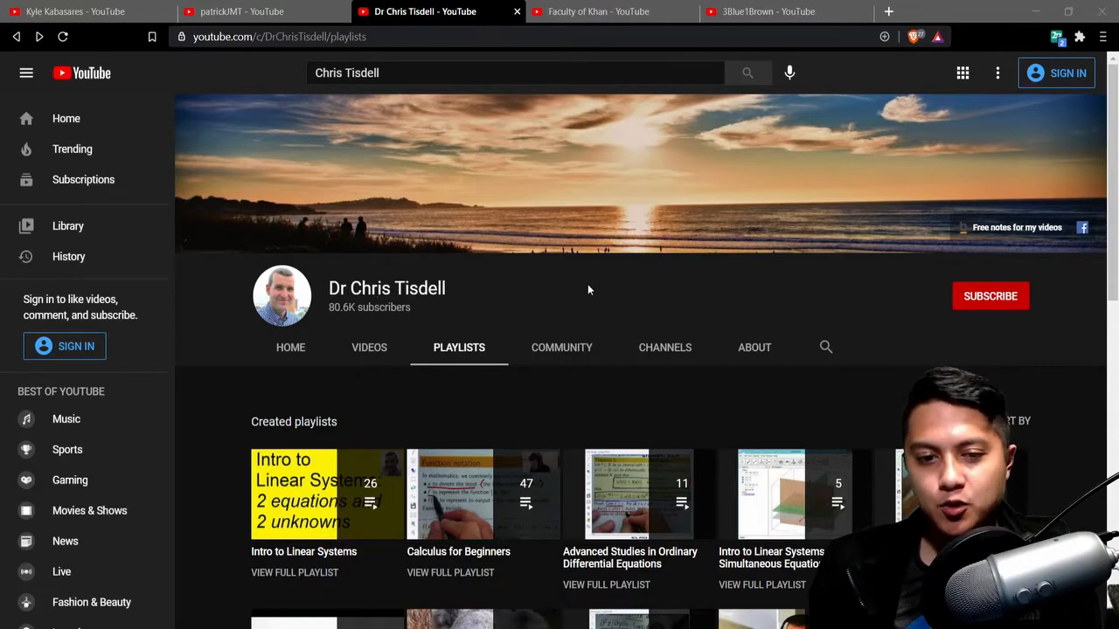
pyautogui.scroll(-3)
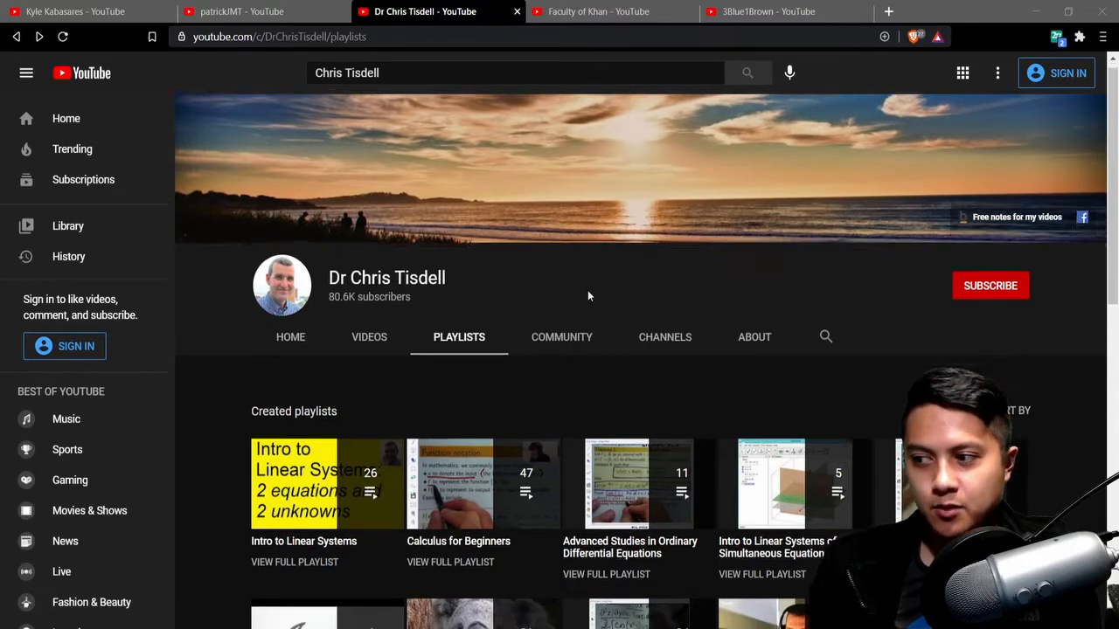
pyautogui.scroll(-3)
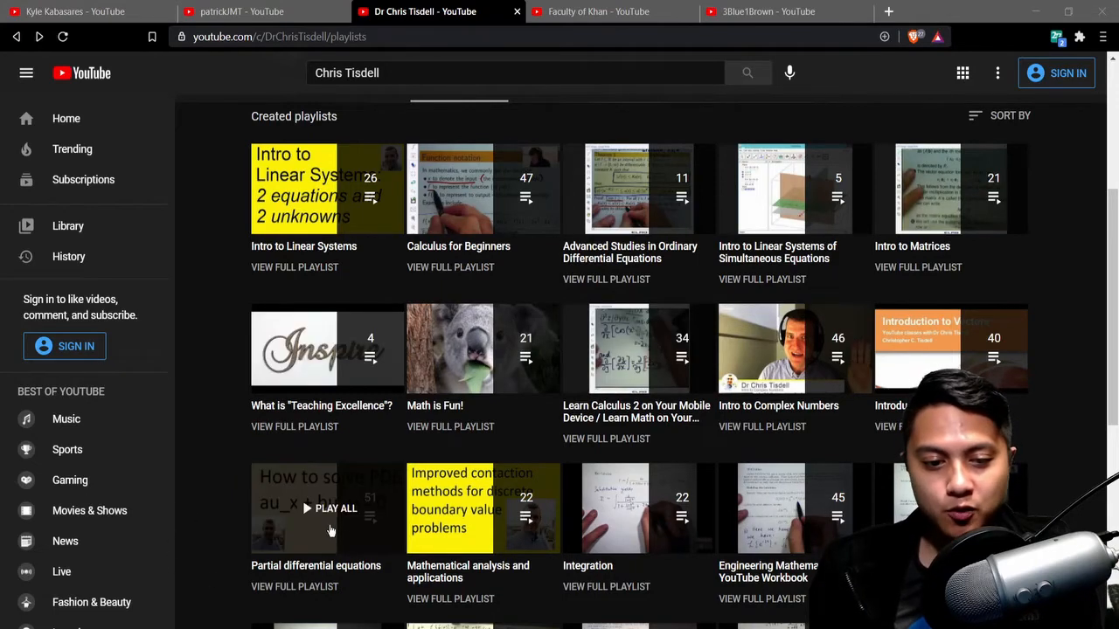
pyautogui.moveTo(376, 540)
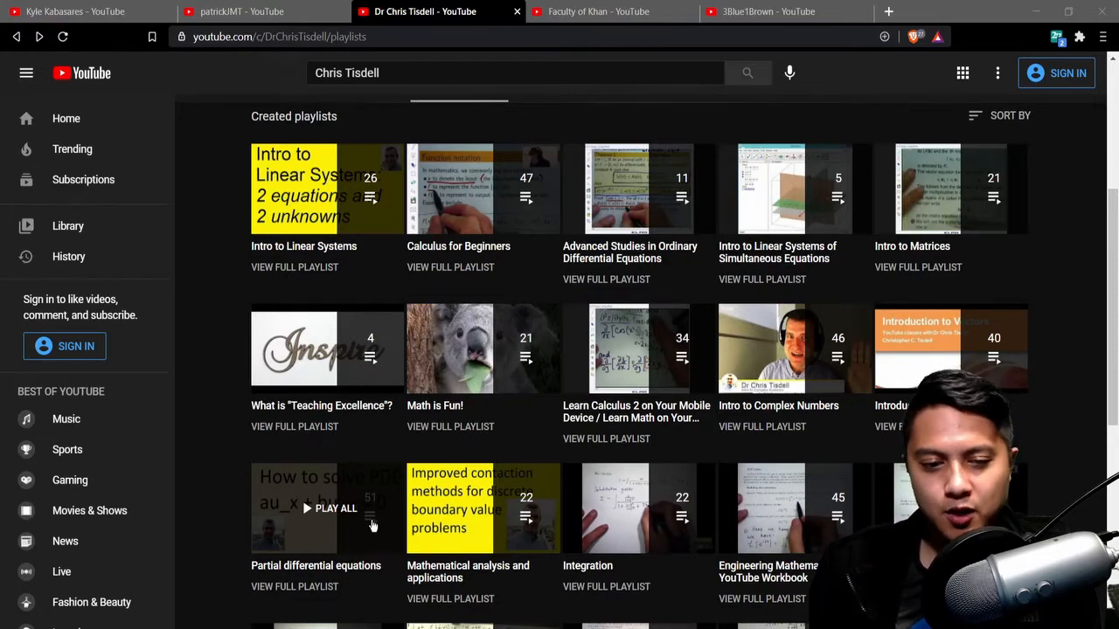
pyautogui.moveTo(346, 496)
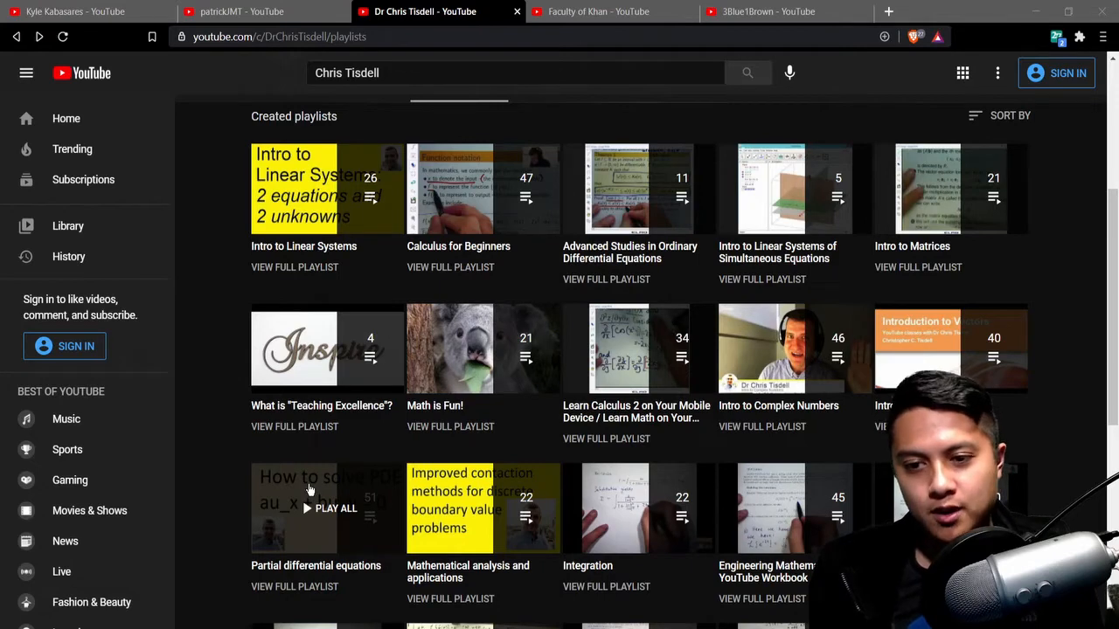
pyautogui.scroll(-3)
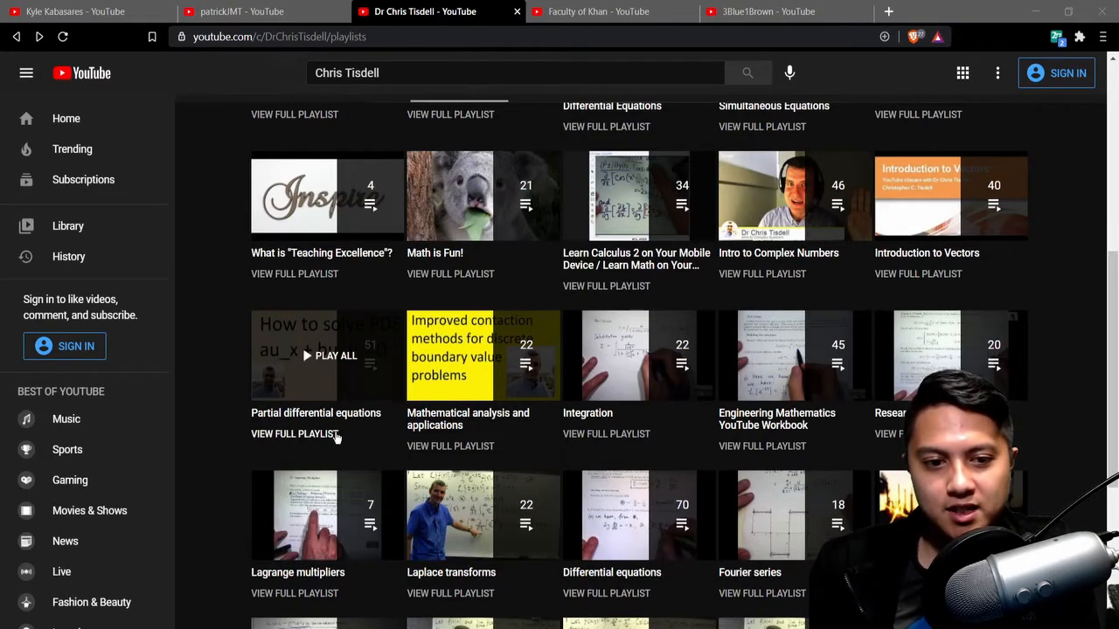
pyautogui.moveTo(320, 405)
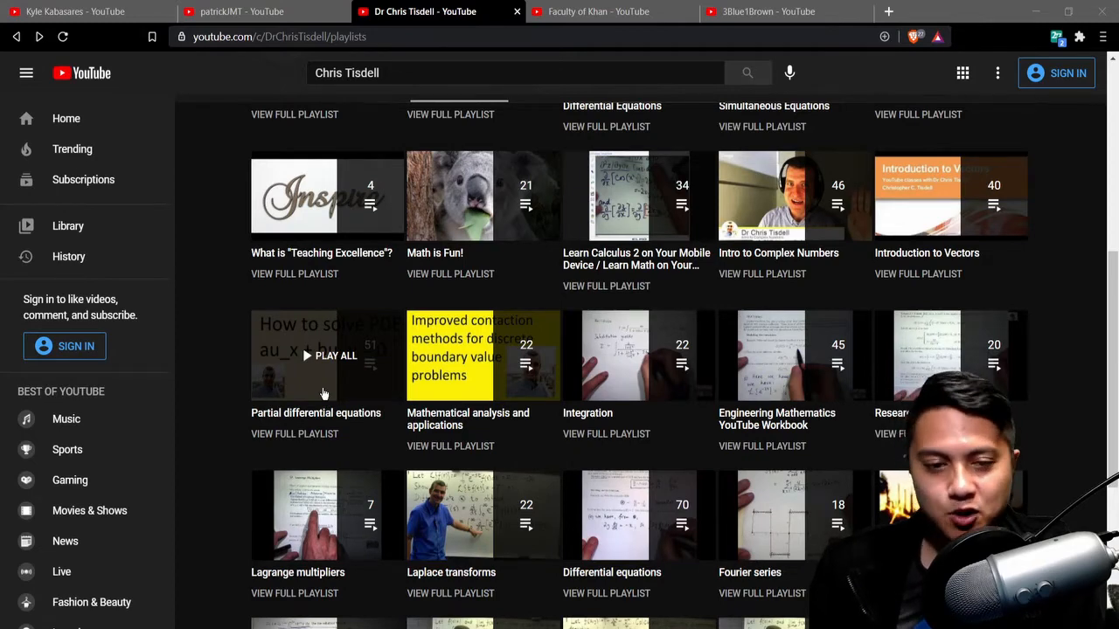
pyautogui.moveTo(364, 341)
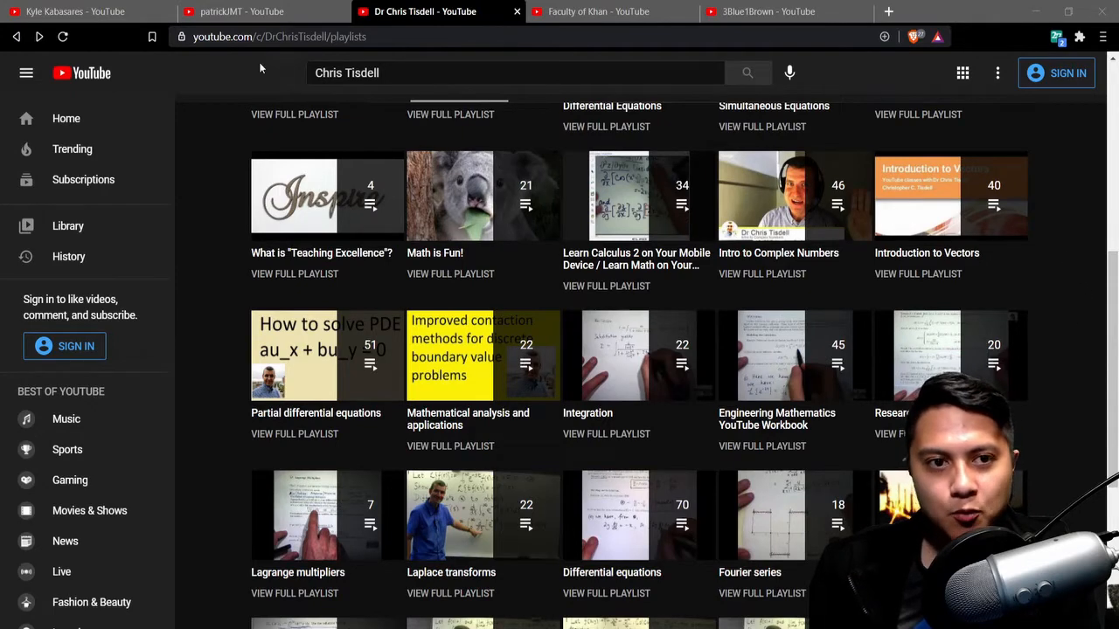
pyautogui.click(236, 12)
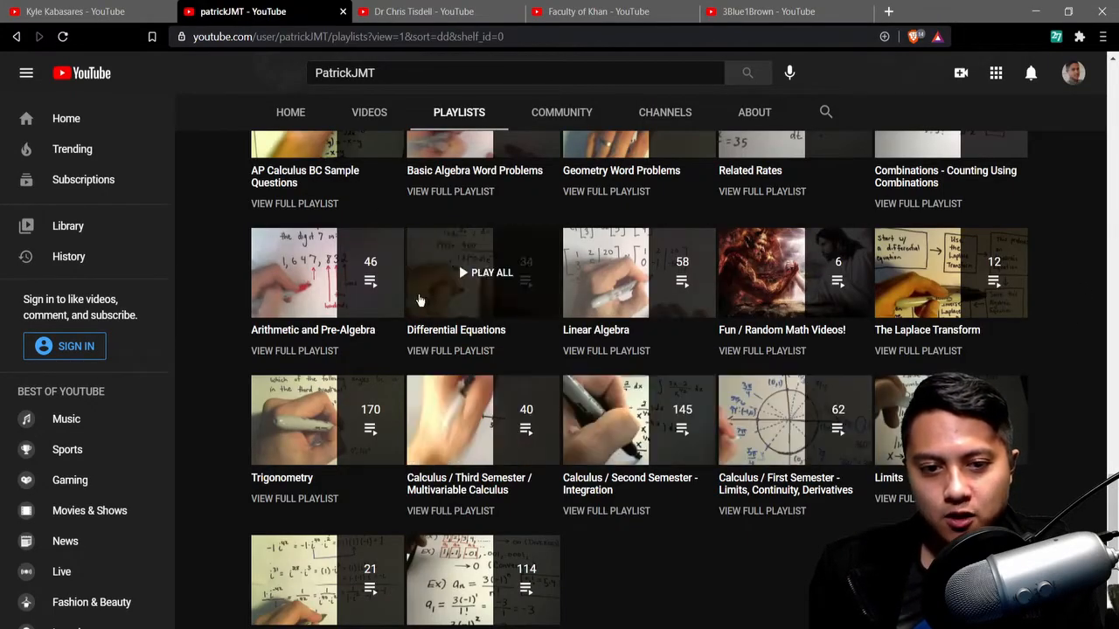
pyautogui.moveTo(631, 452)
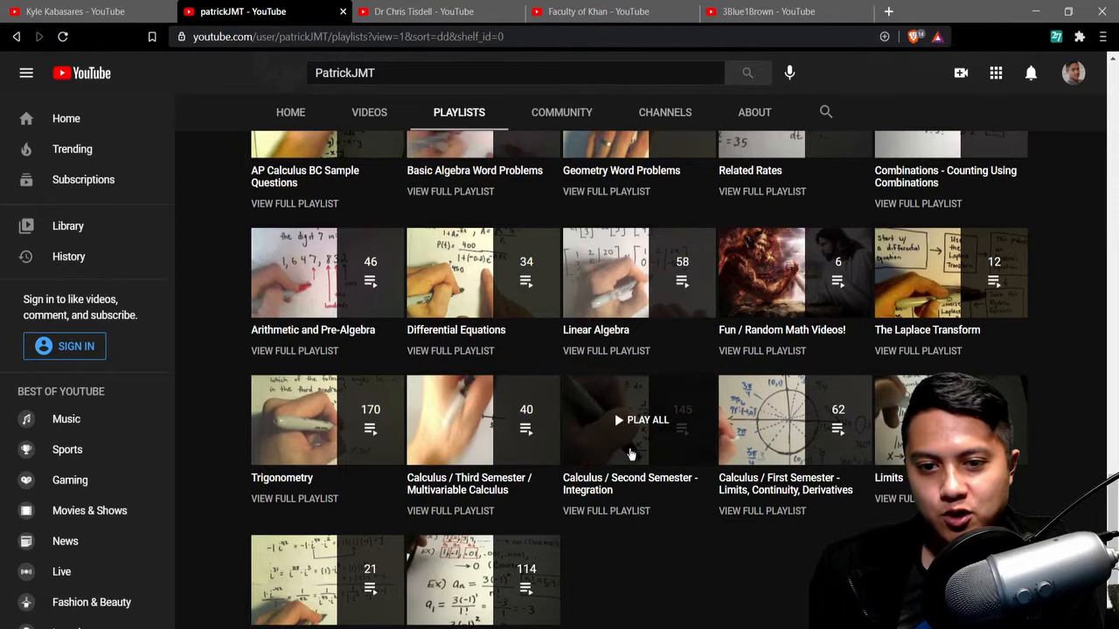
pyautogui.click(423, 11)
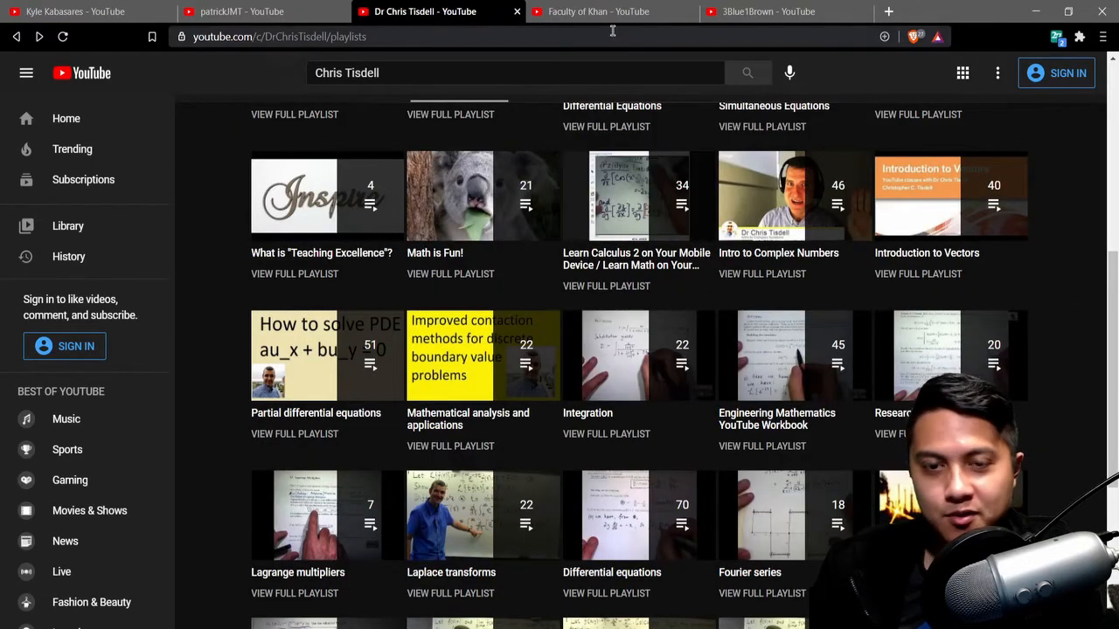
# Browse Faculty of Khan's playlists, including Special Relativity, Real Analysis and Tensor Calculus
pyautogui.click(600, 11)
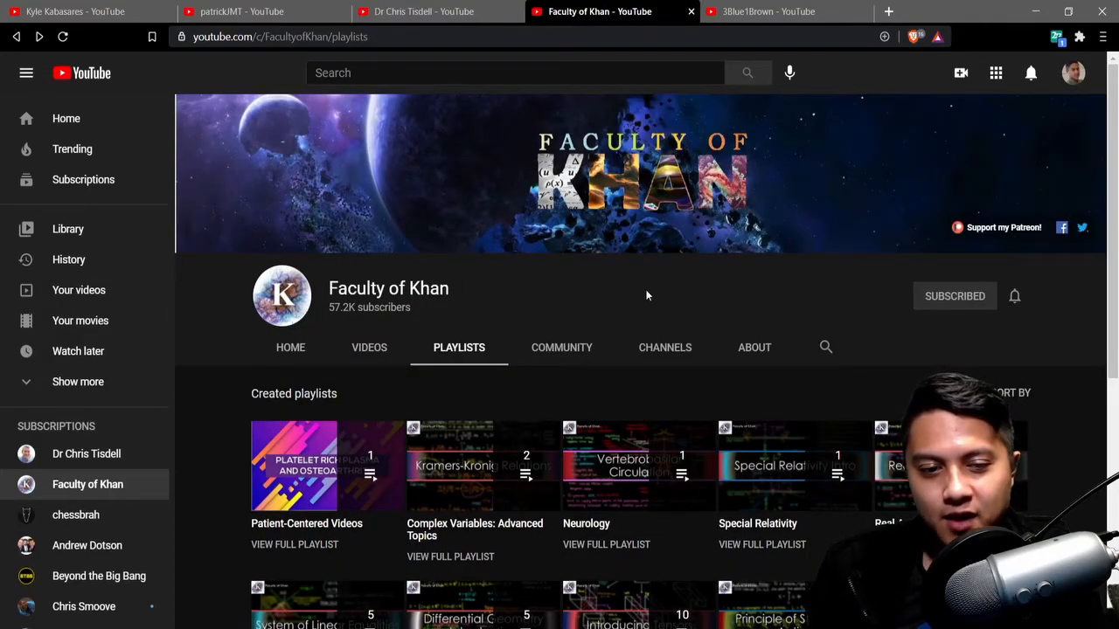
pyautogui.moveTo(599, 291)
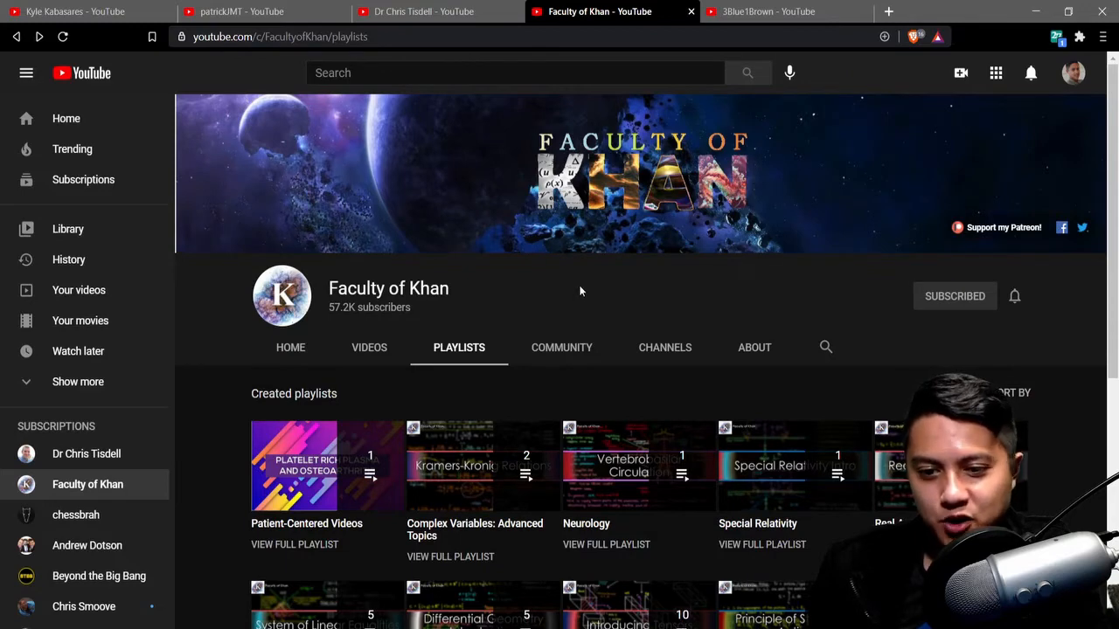
pyautogui.moveTo(708, 305)
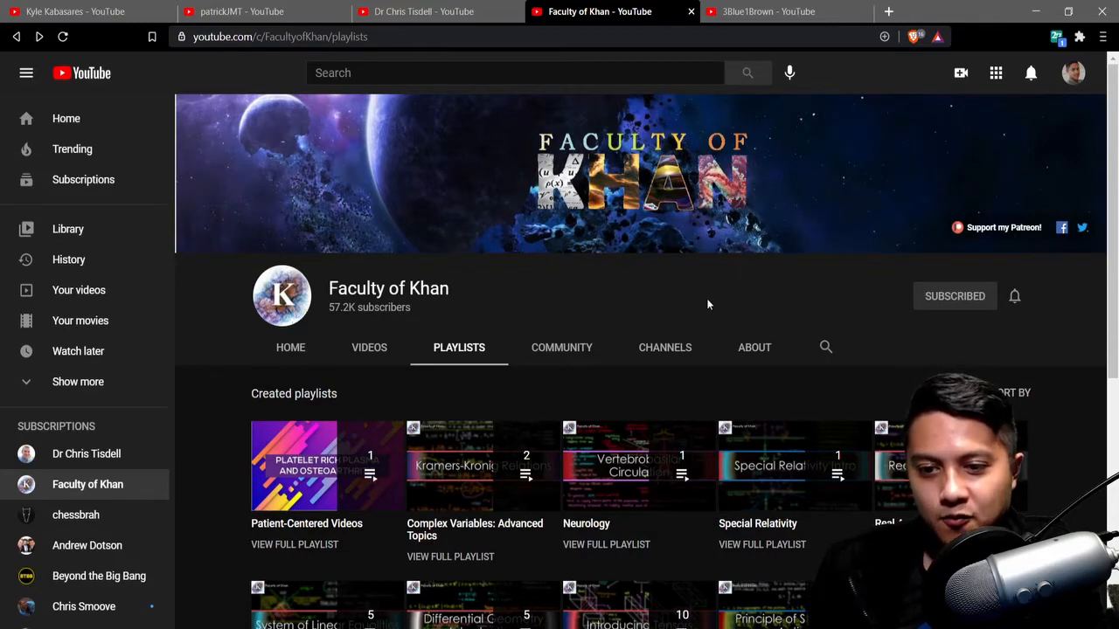
pyautogui.scroll(-3)
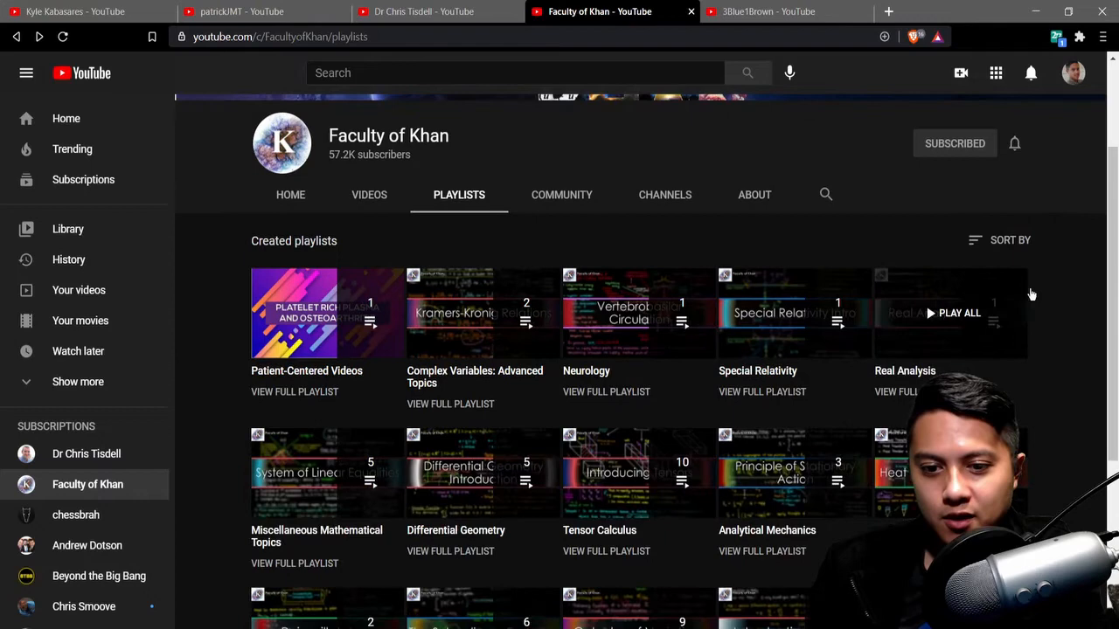
pyautogui.scroll(-3)
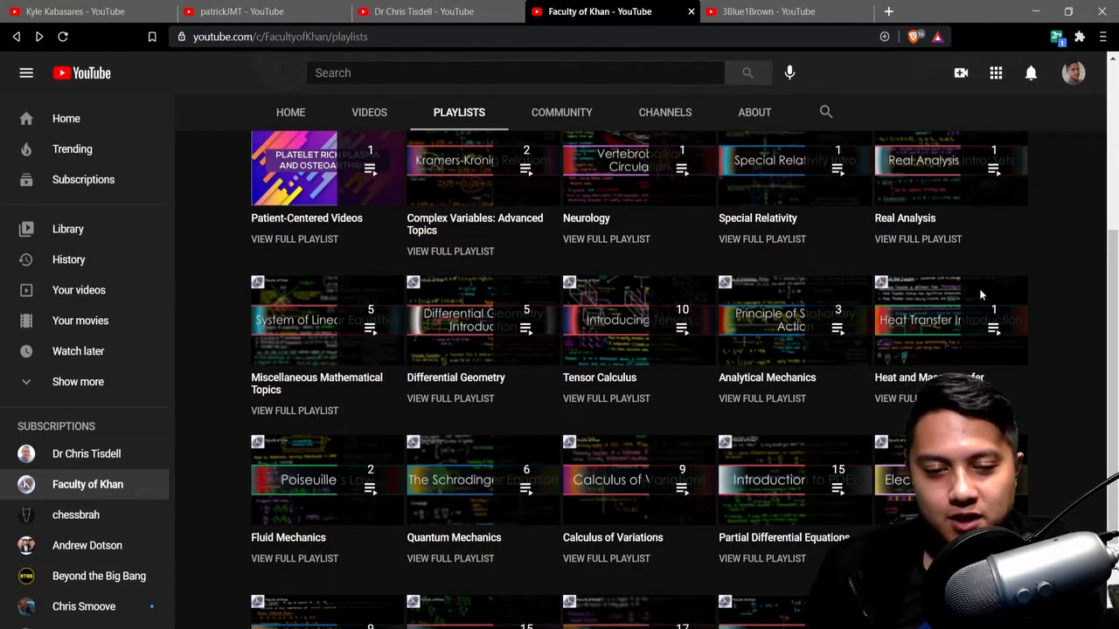
pyautogui.moveTo(1077, 313)
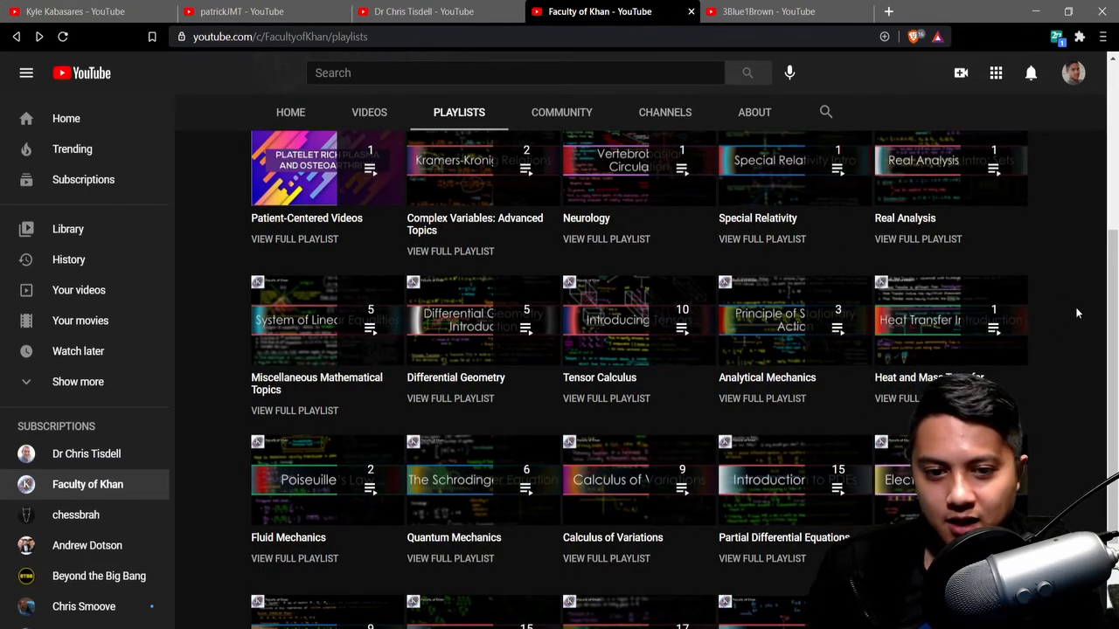
pyautogui.moveTo(791, 320)
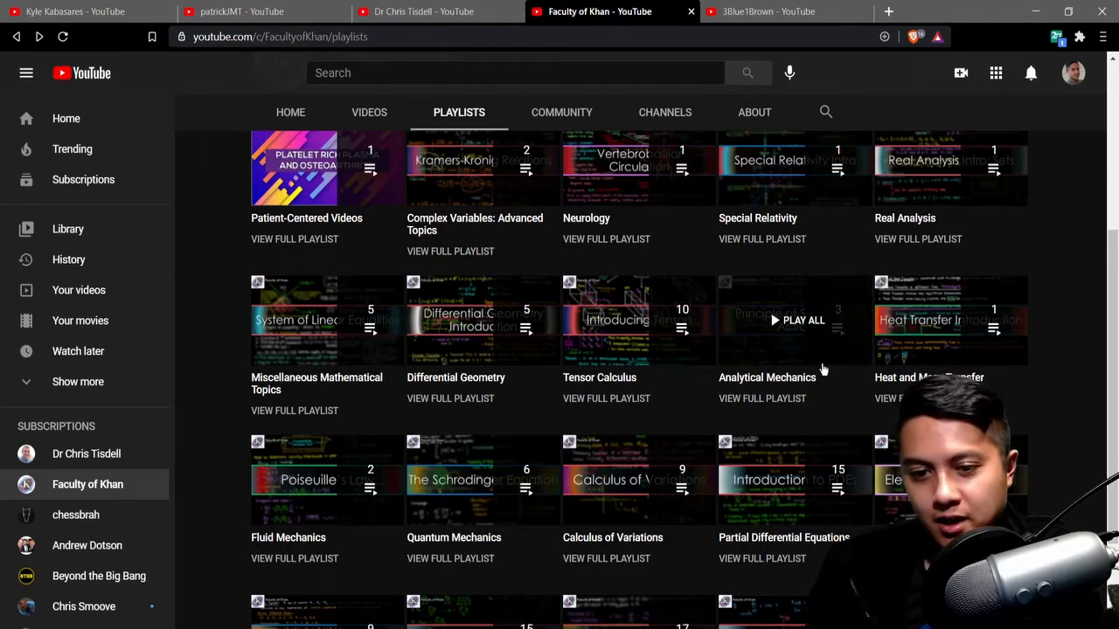
pyautogui.scroll(-3)
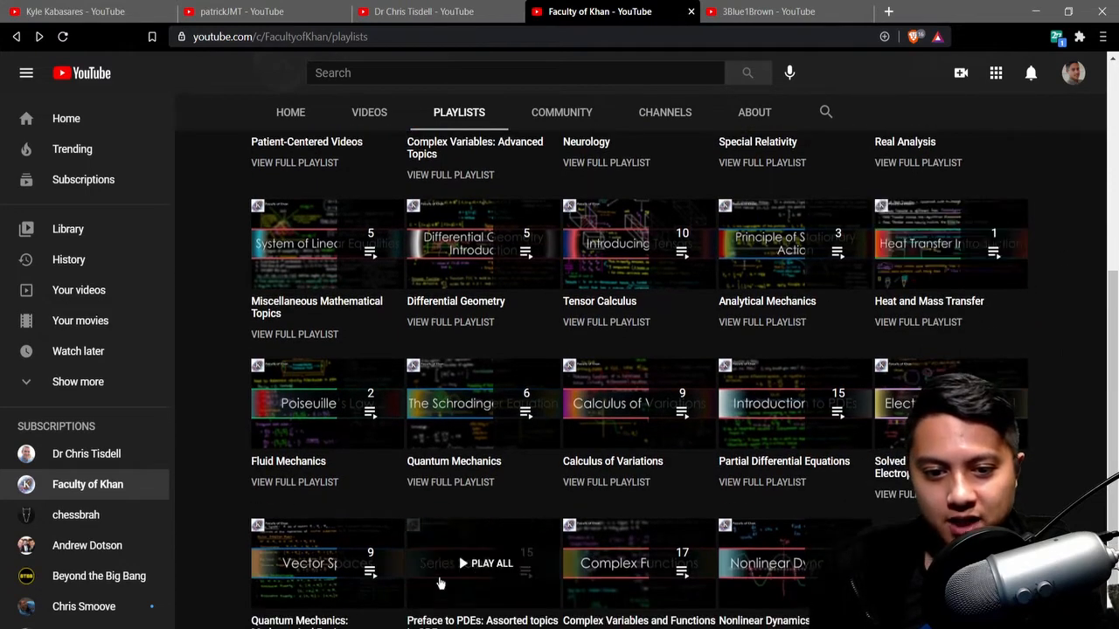
pyautogui.moveTo(702, 362)
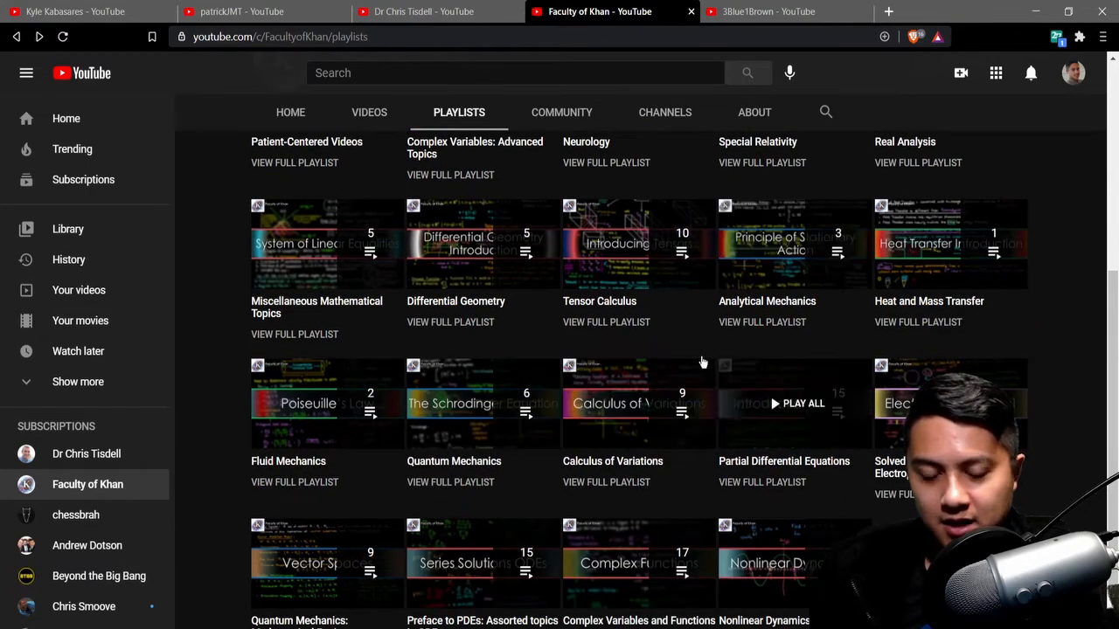
pyautogui.moveTo(746, 352)
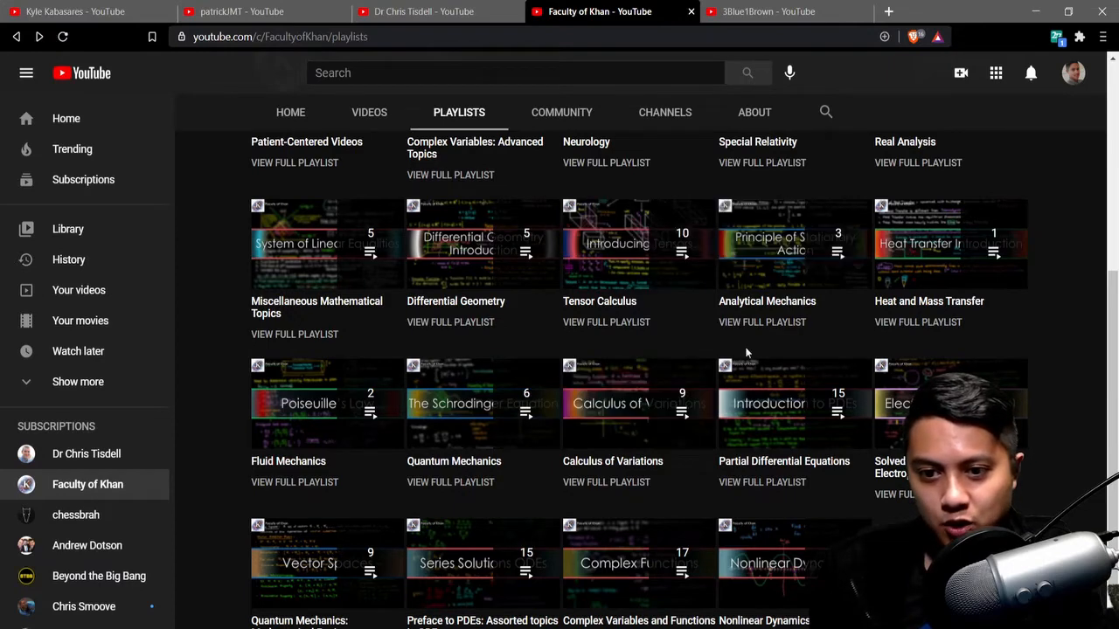
pyautogui.scroll(-3)
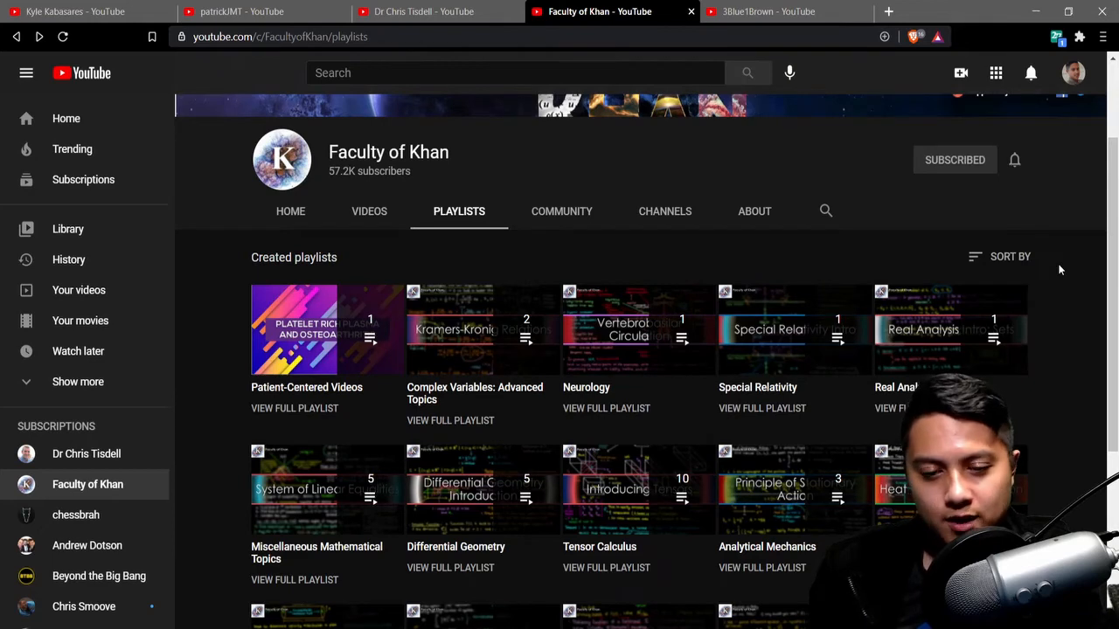
pyautogui.scroll(-3)
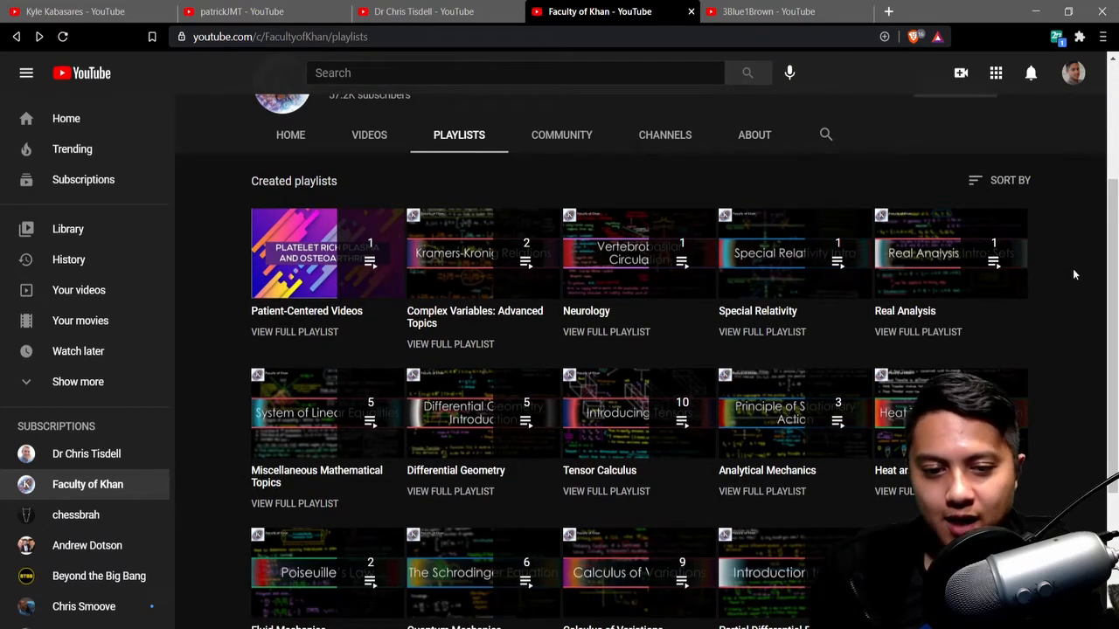
pyautogui.moveTo(481, 412)
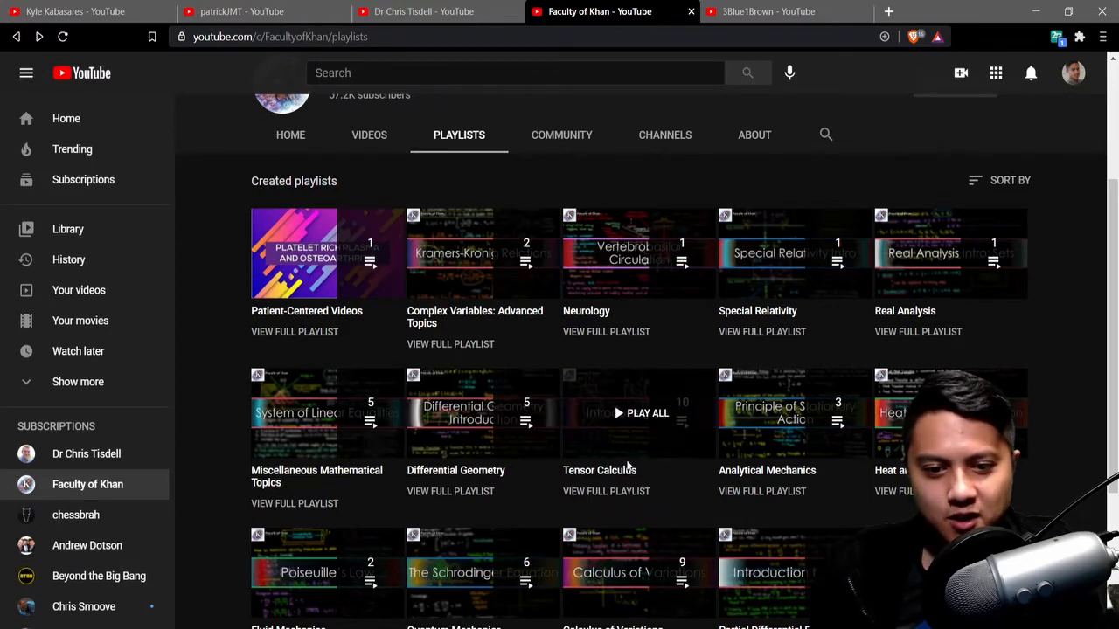
pyautogui.moveTo(1016, 364)
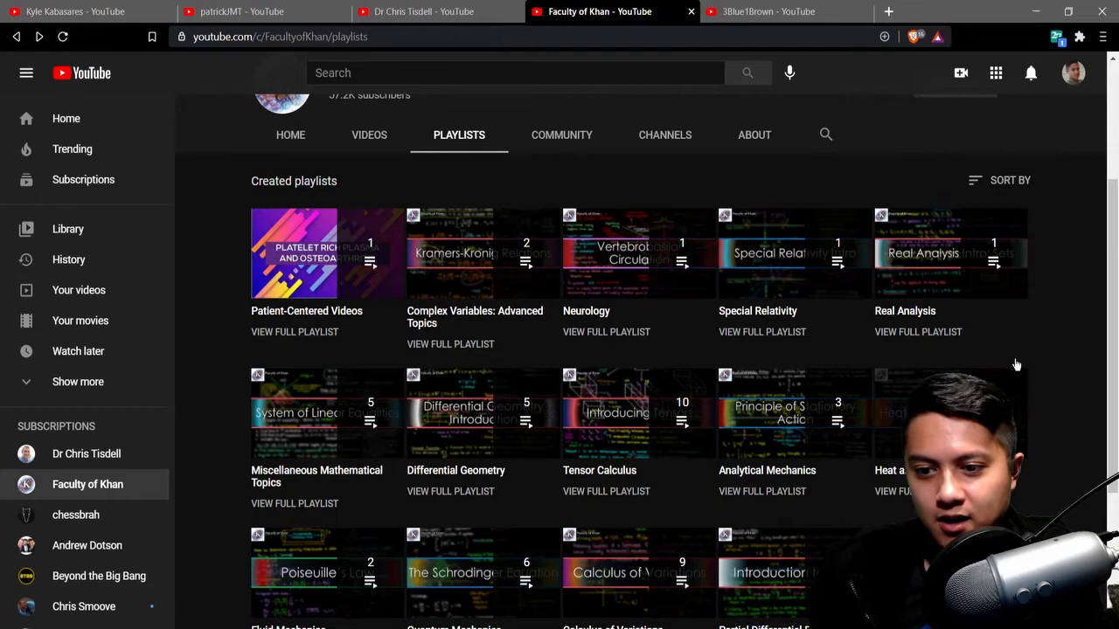
pyautogui.moveTo(1084, 303)
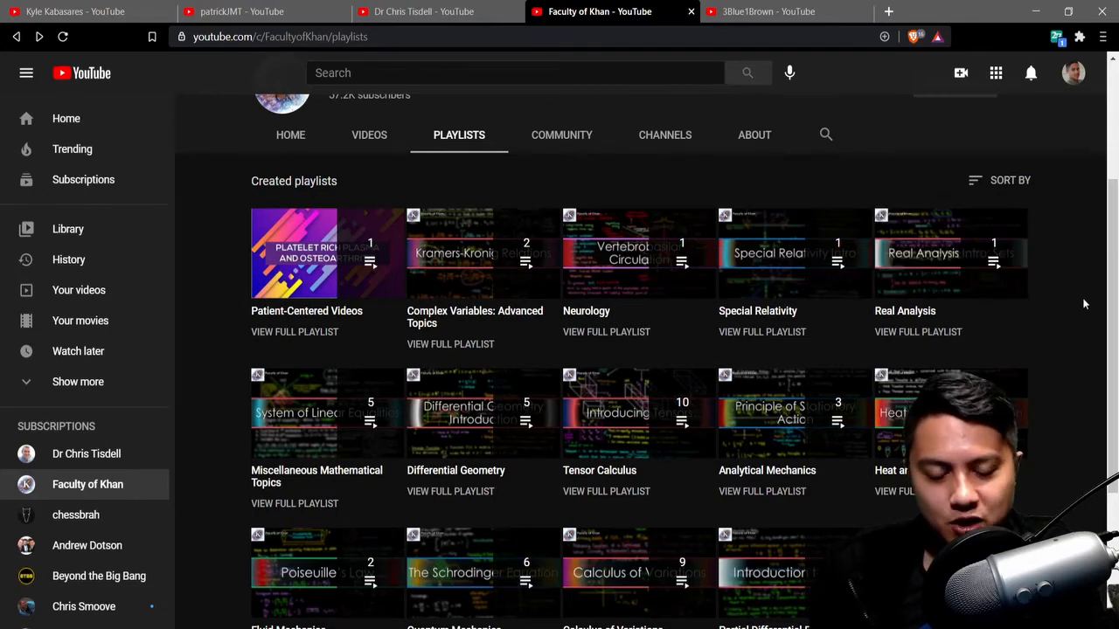
pyautogui.scroll(-3)
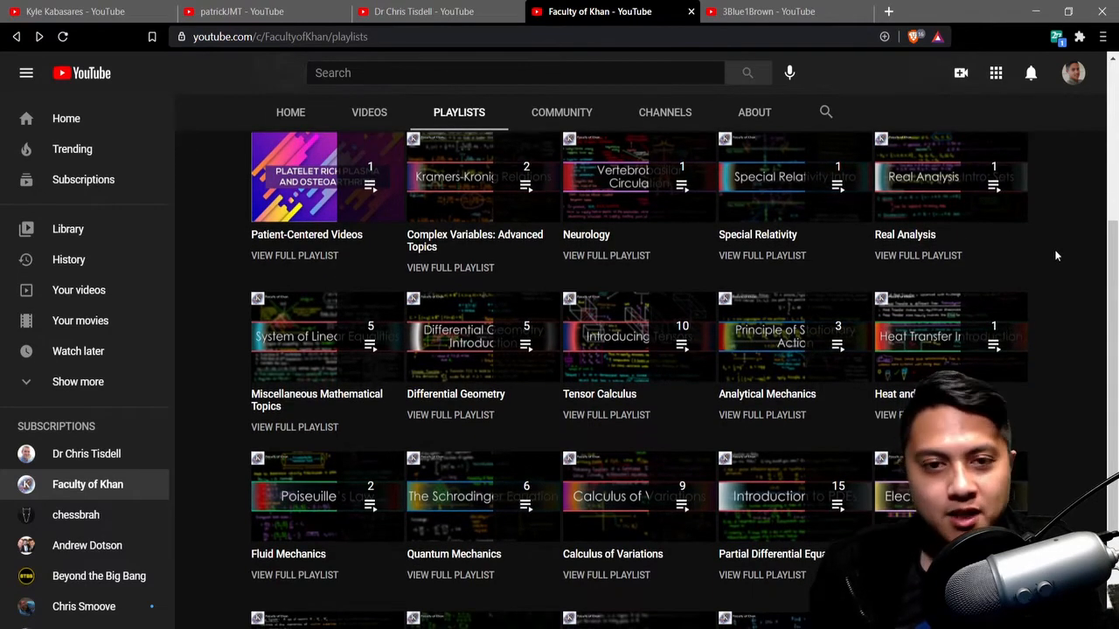
pyautogui.moveTo(1065, 248)
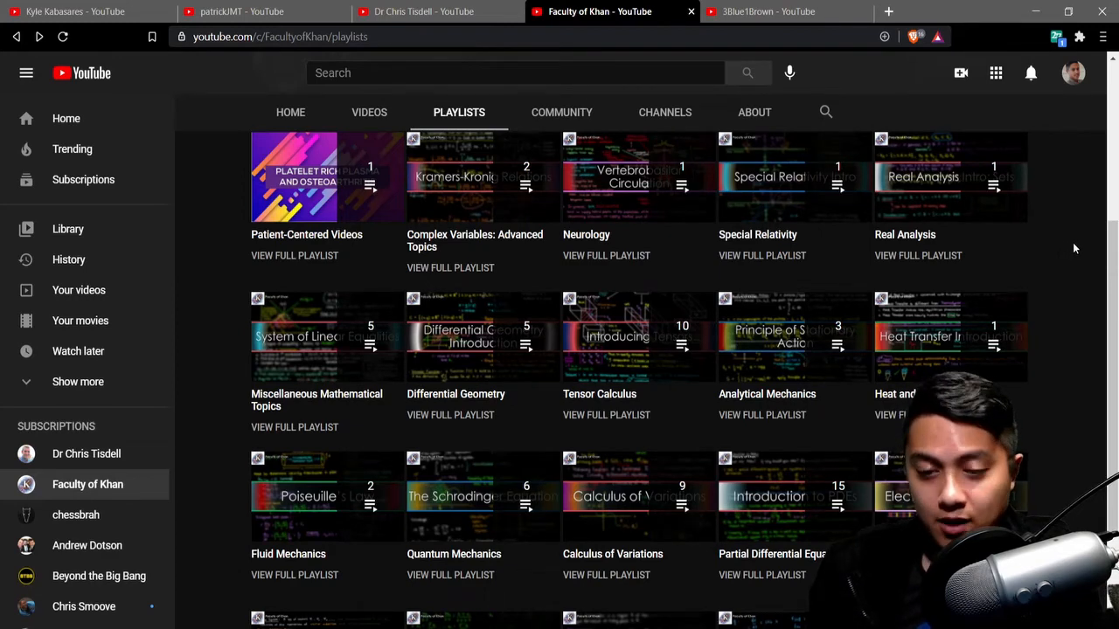
pyautogui.scroll(-3)
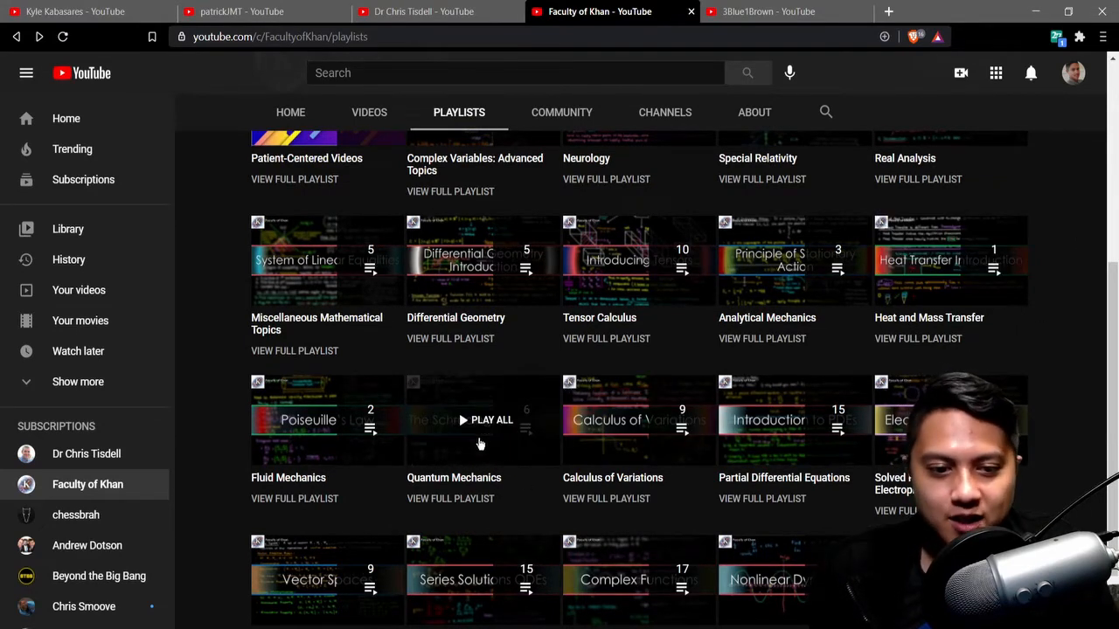
pyautogui.moveTo(518, 444)
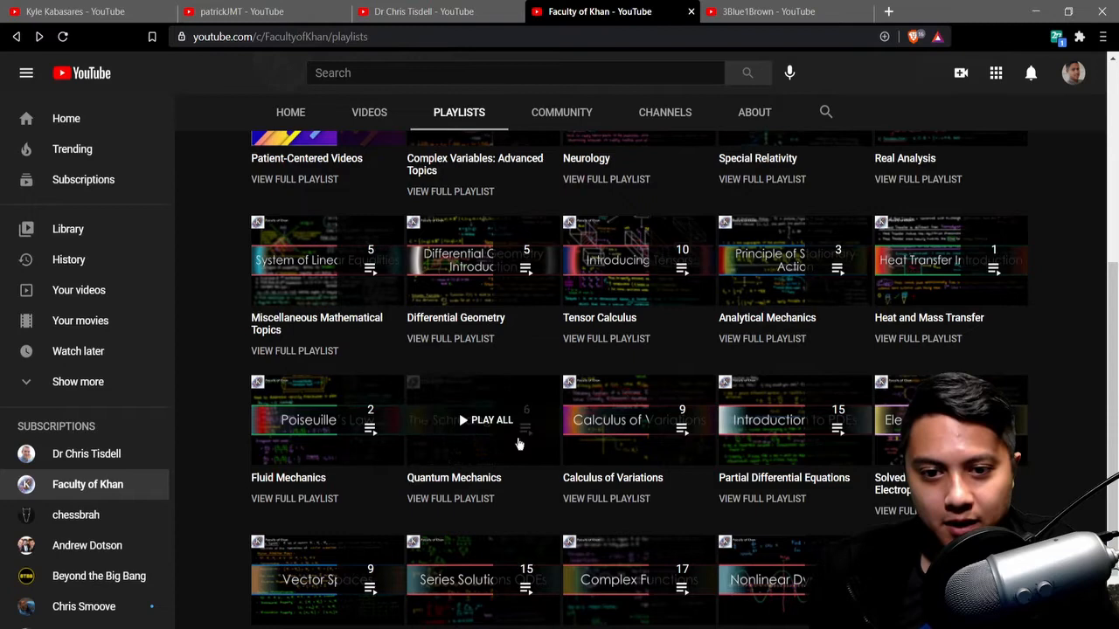
pyautogui.moveTo(974, 267)
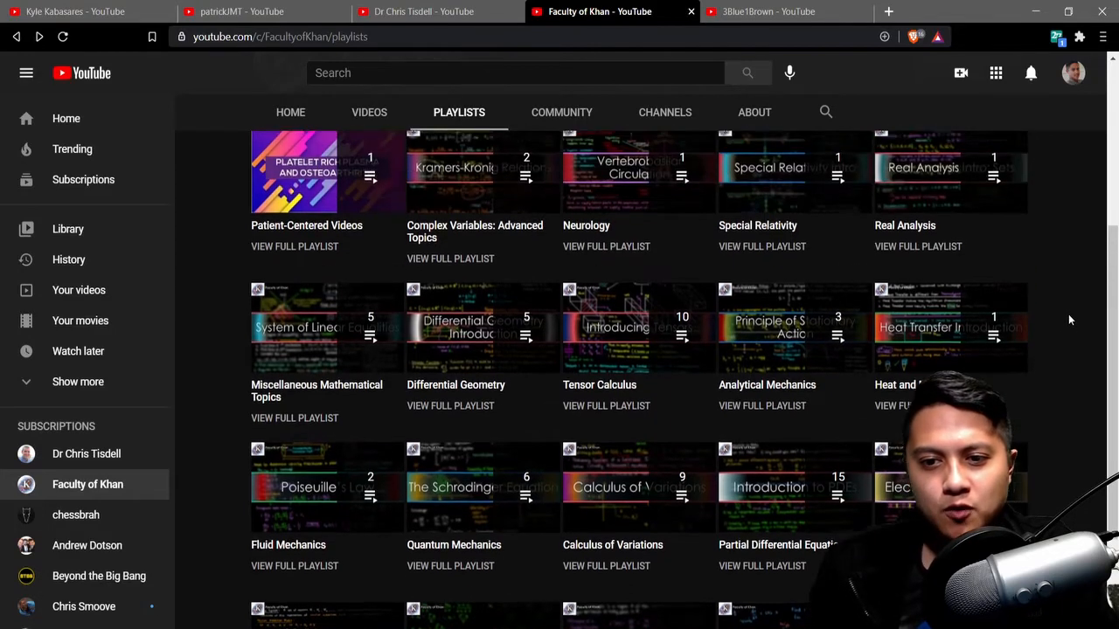
pyautogui.scroll(-3)
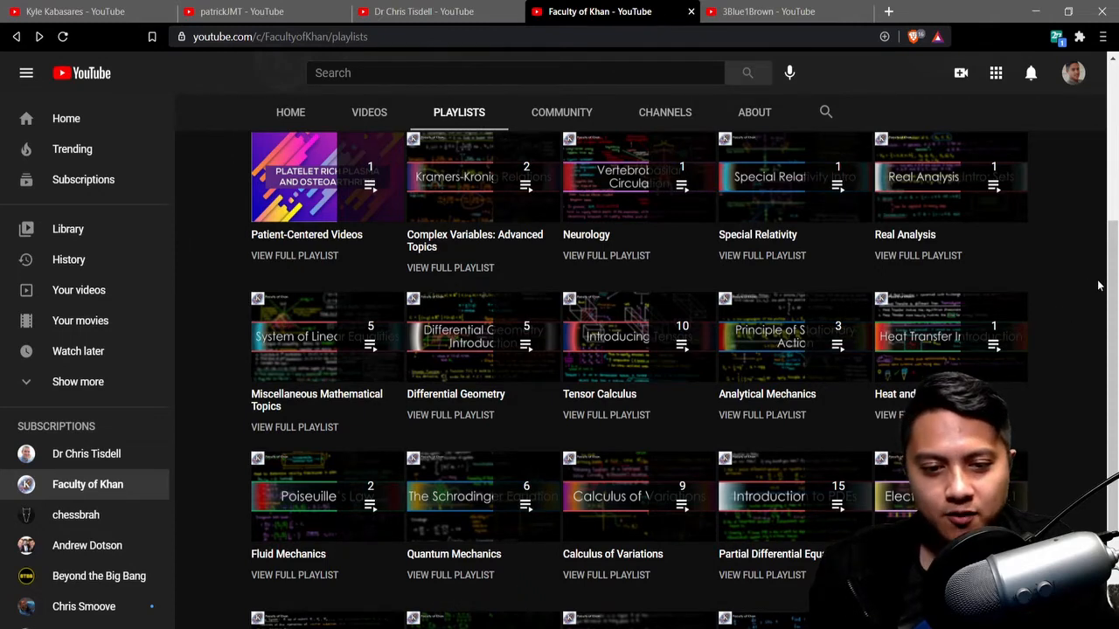
pyautogui.moveTo(638, 496)
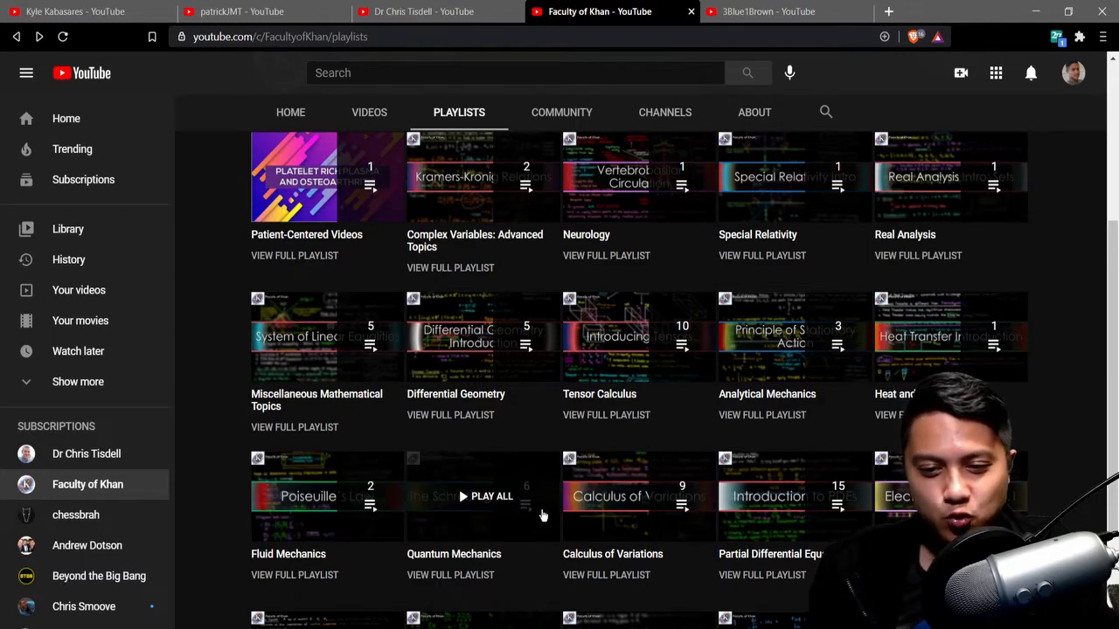
pyautogui.moveTo(1078, 326)
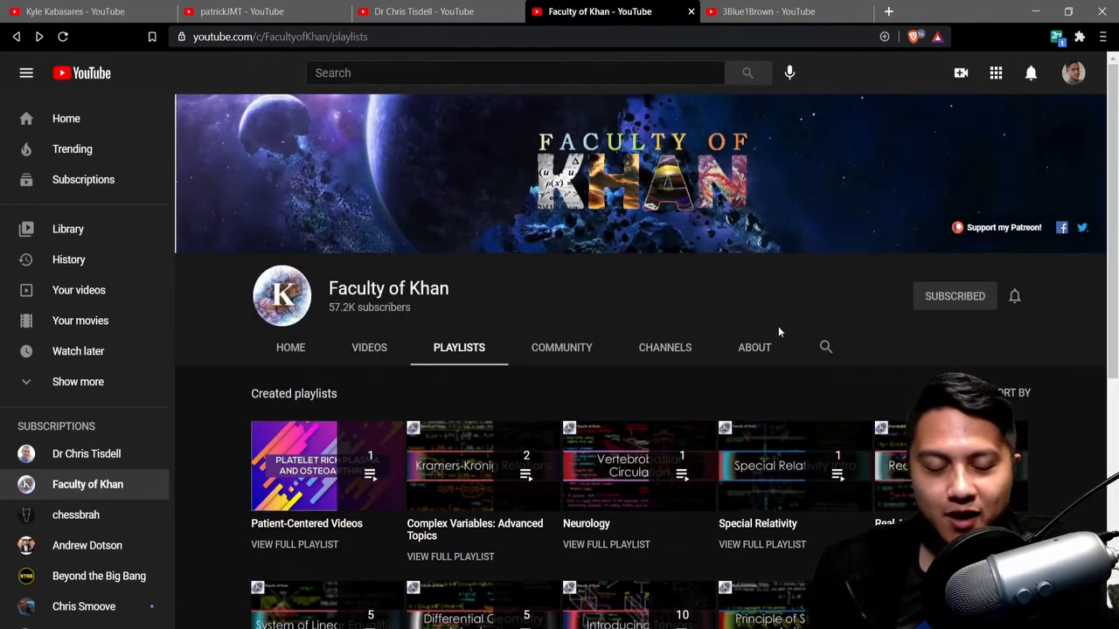
pyautogui.moveTo(685, 387)
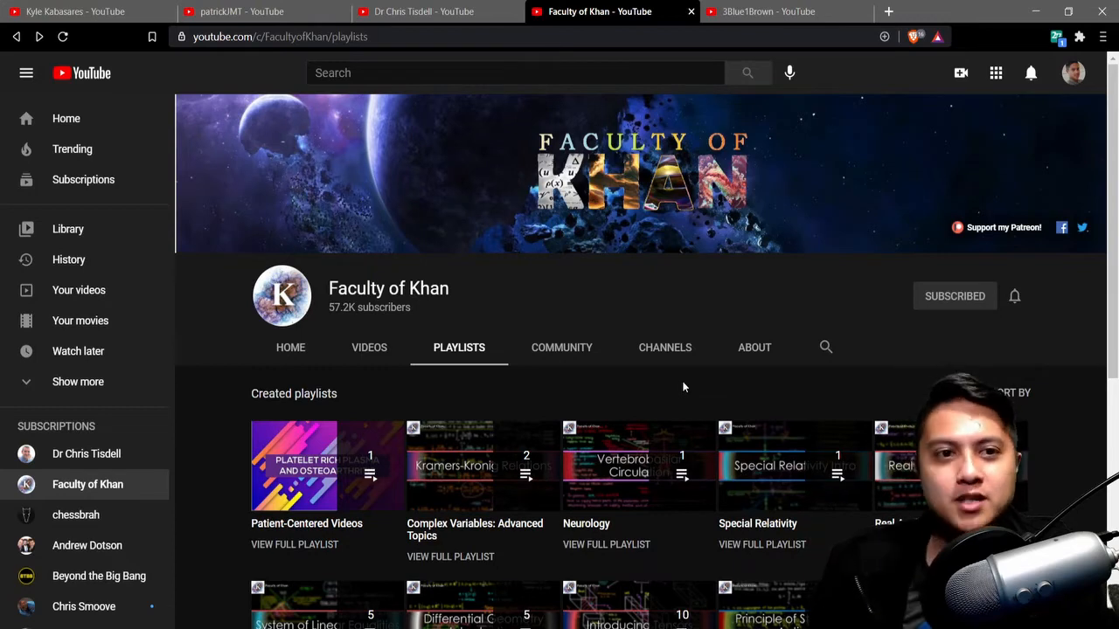
pyautogui.click(236, 12)
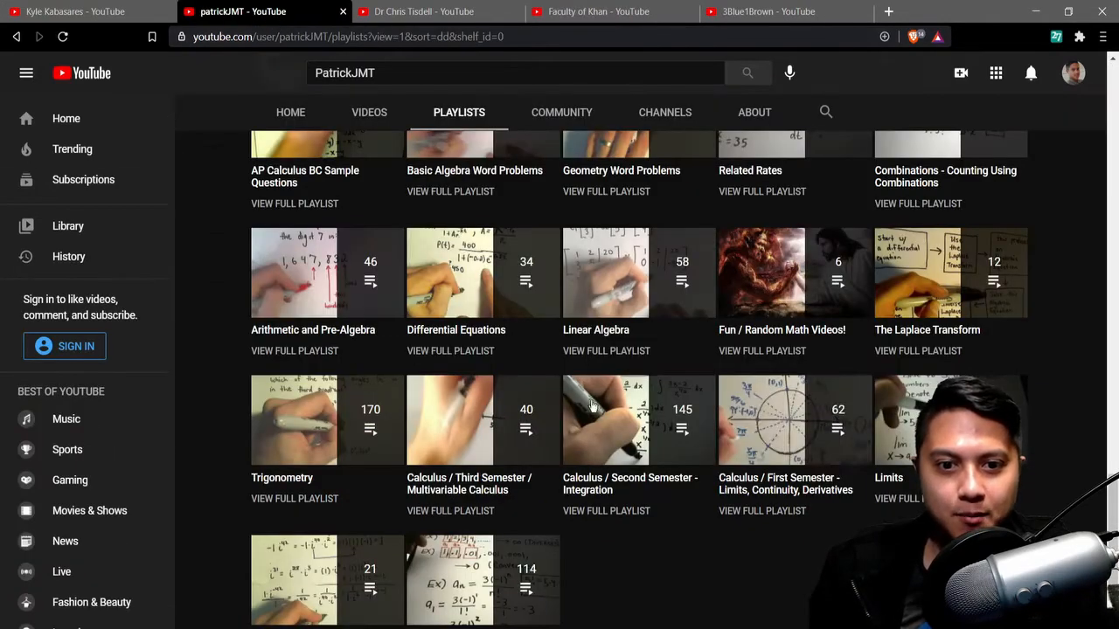
pyautogui.click(426, 12)
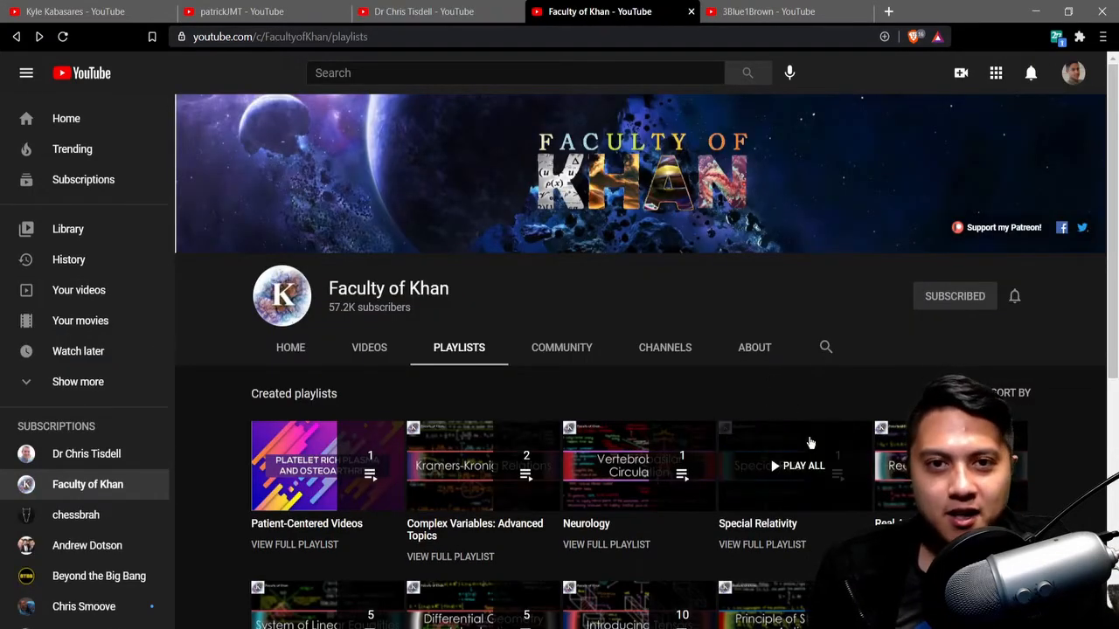
pyautogui.moveTo(679, 381)
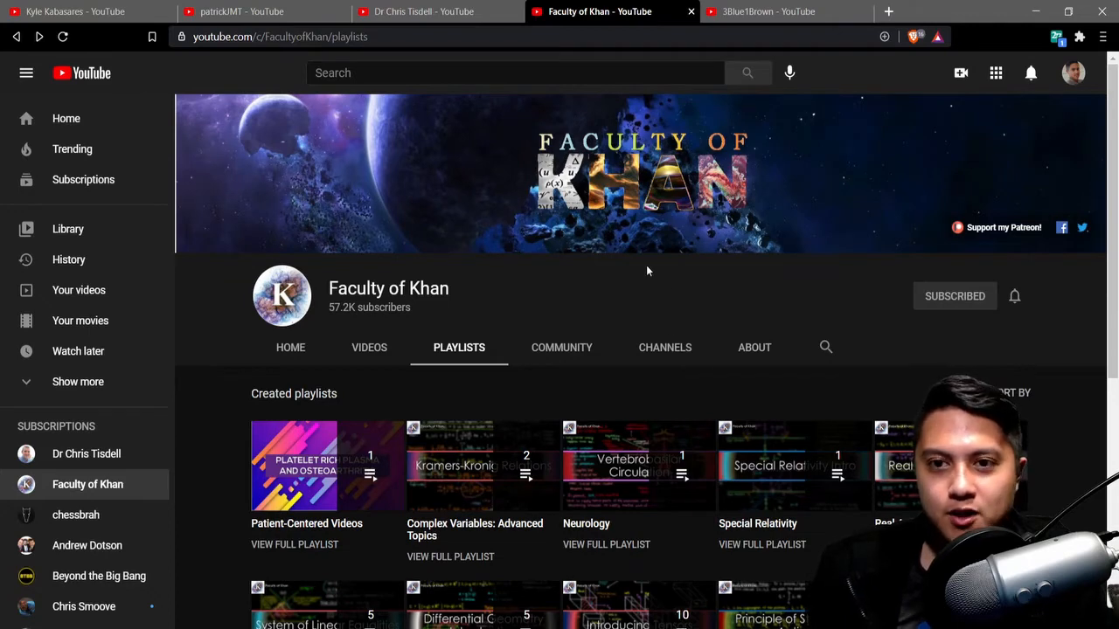
# Switch to the 3Blue1Brown tab showing its Explainers section with The Essence of Calculus
pyautogui.click(767, 12)
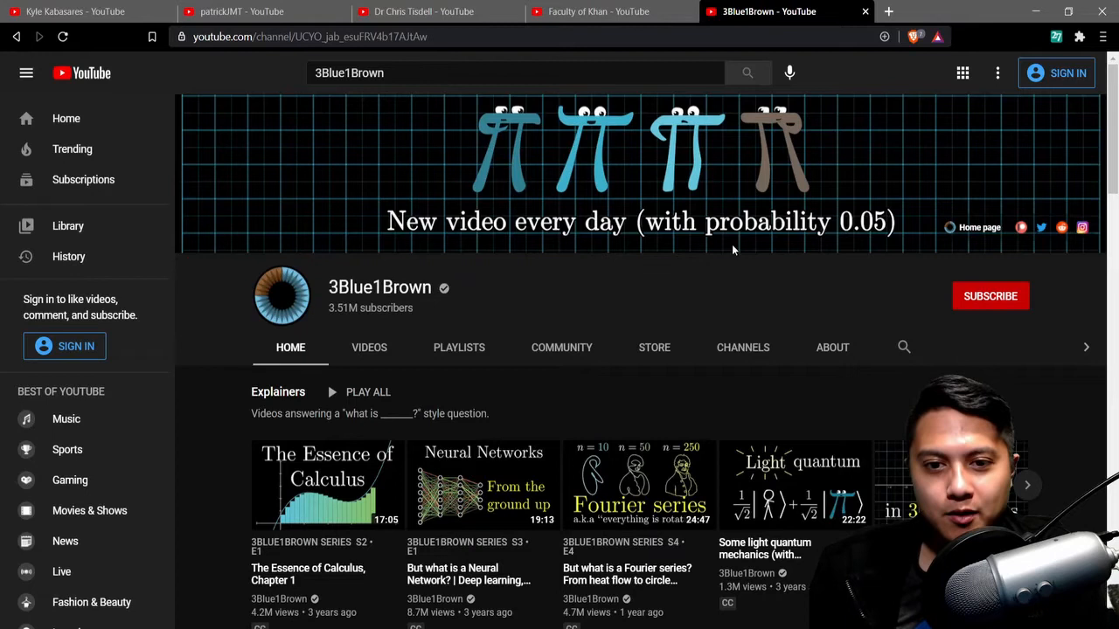
pyautogui.moveTo(638, 263)
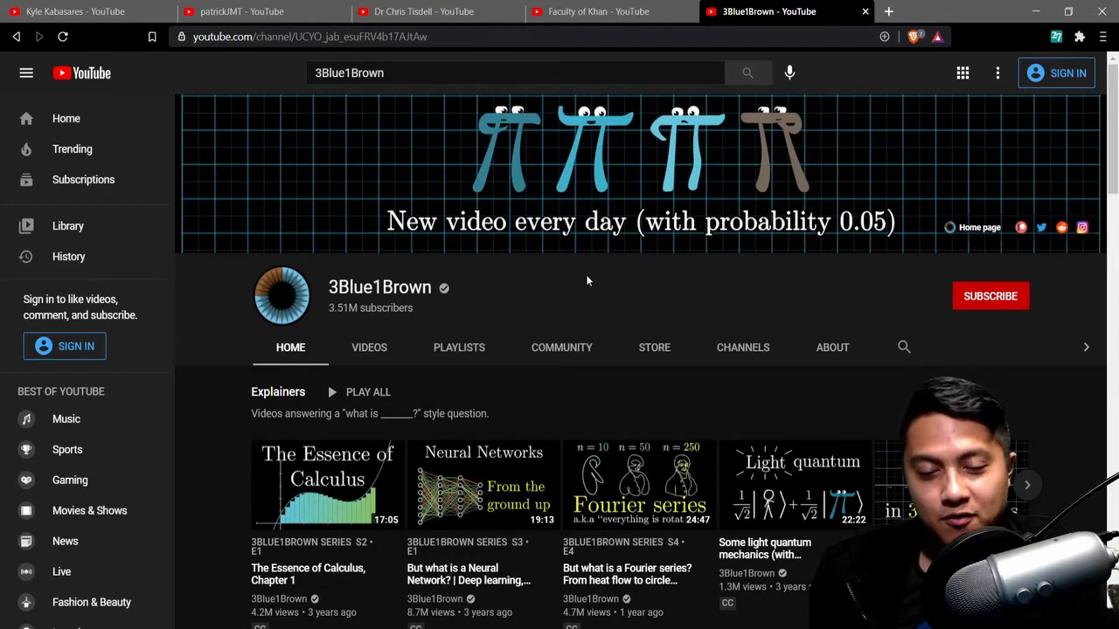
pyautogui.moveTo(518, 276)
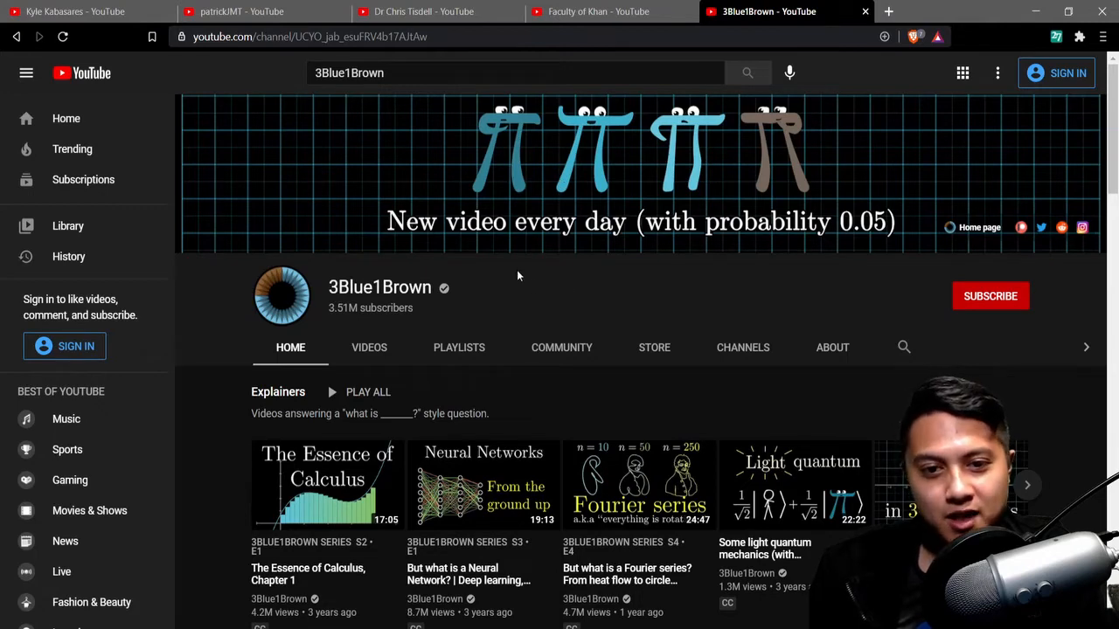
pyautogui.moveTo(474, 267)
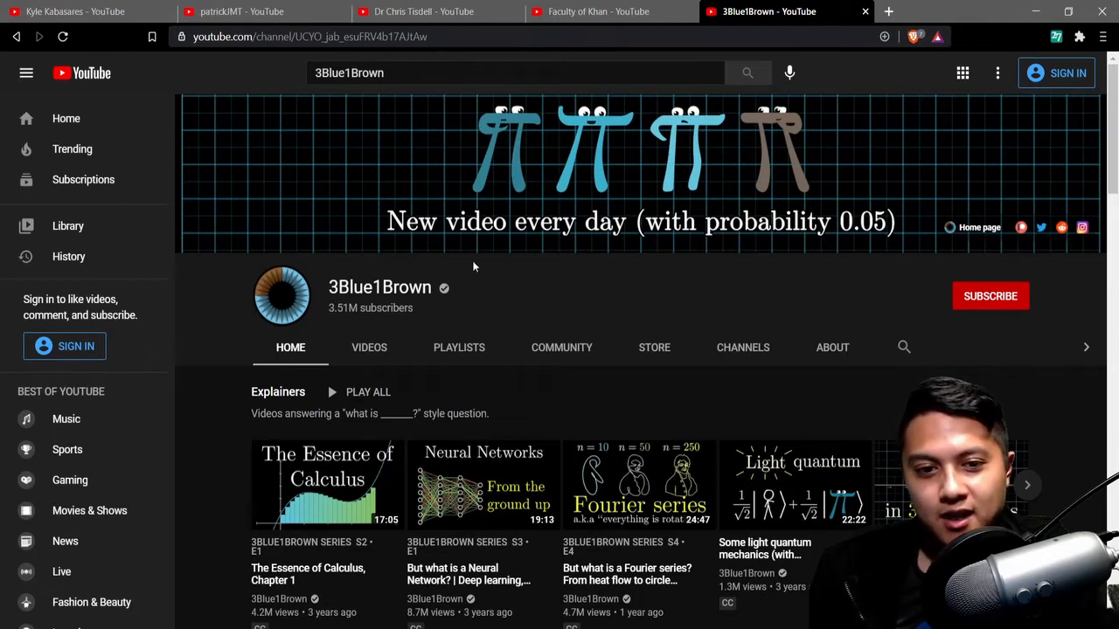
pyautogui.moveTo(320, 325)
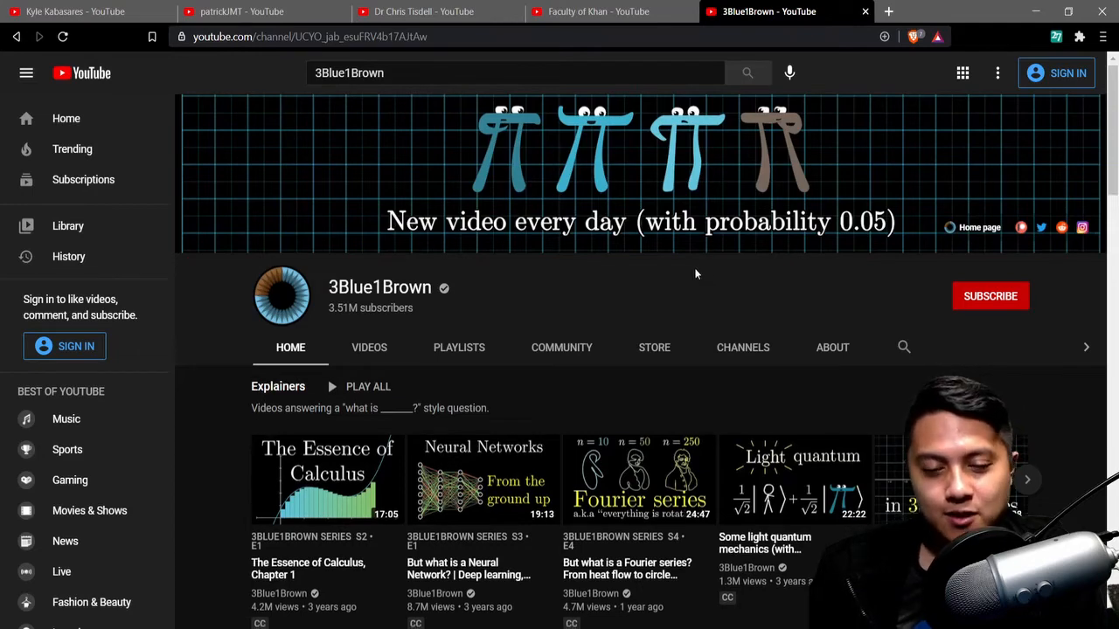
# Scroll to the Series row showing Essence of linear algebra, calculus and Neural networks
pyautogui.scroll(-3)
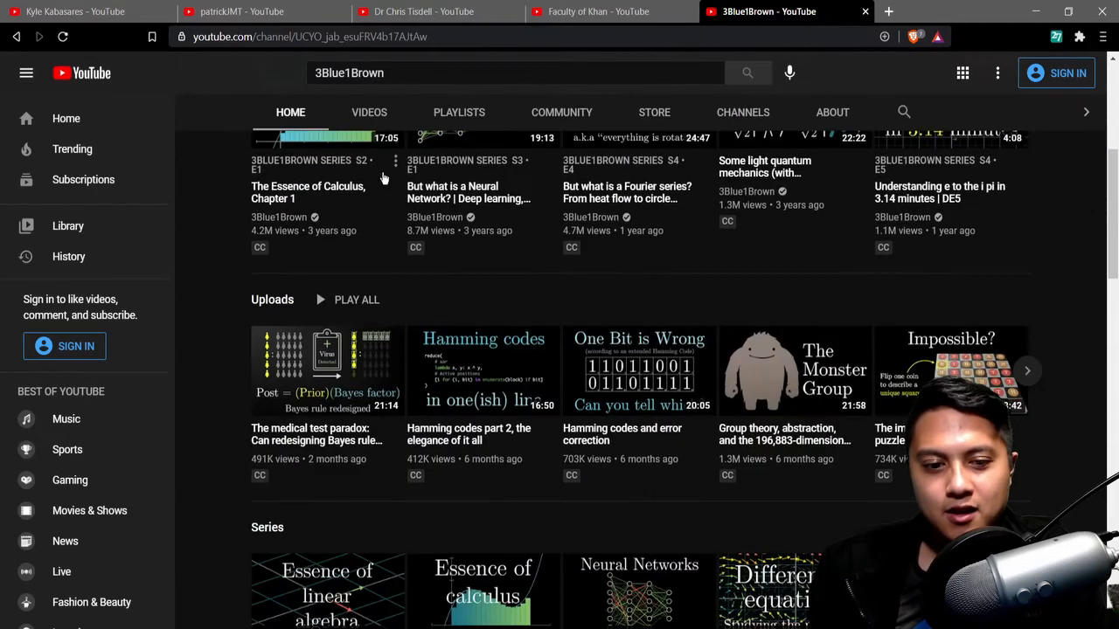
pyautogui.scroll(-3)
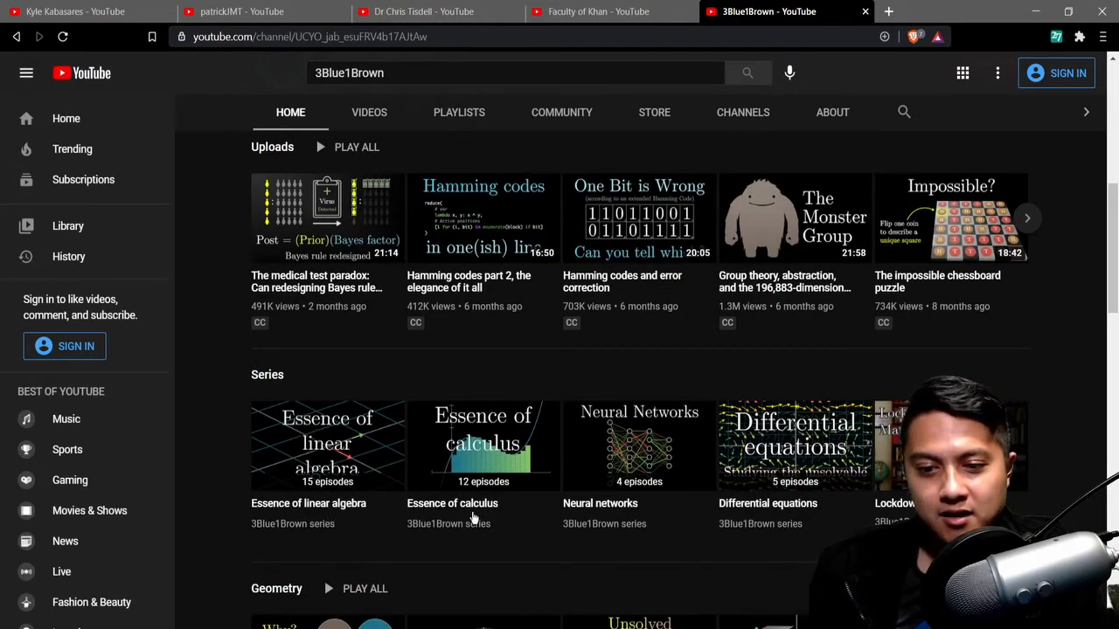
pyautogui.moveTo(715, 514)
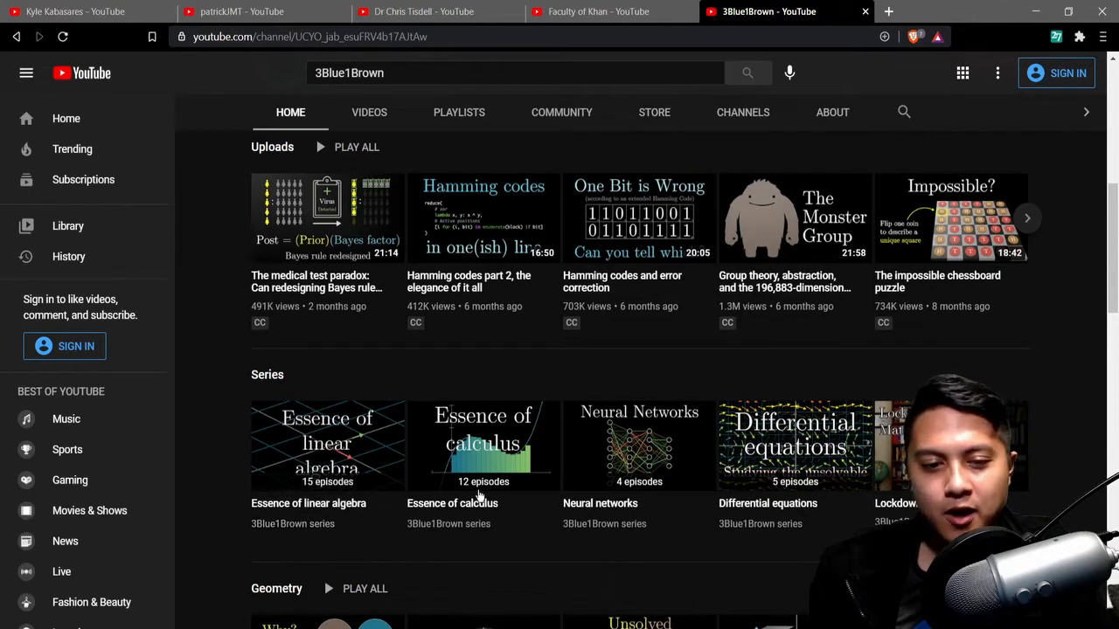
pyautogui.moveTo(369, 470)
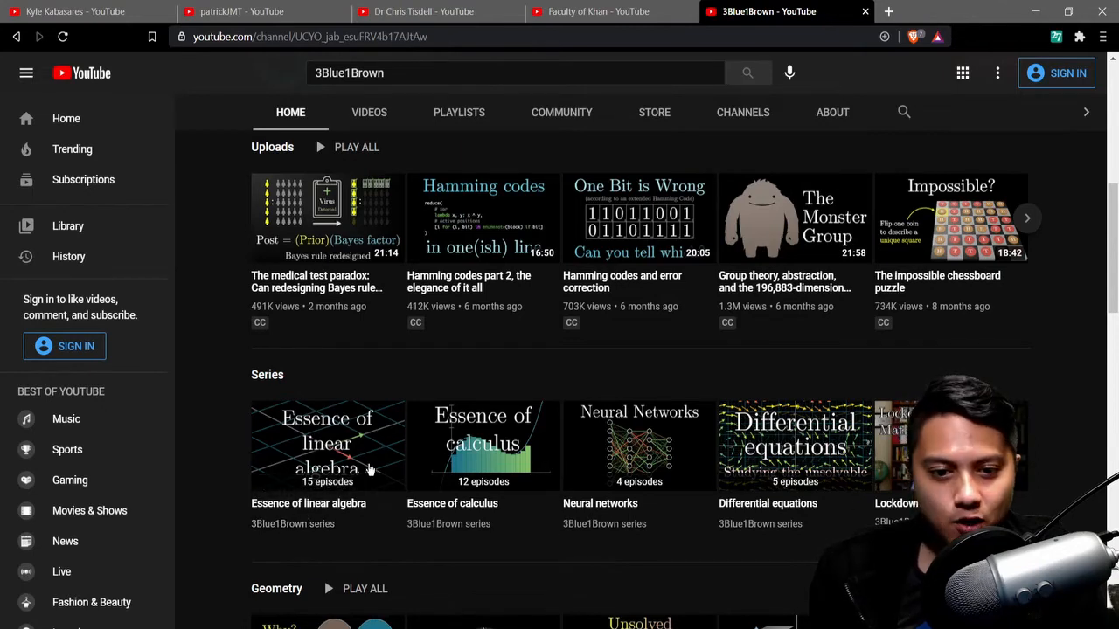
pyautogui.moveTo(481, 465)
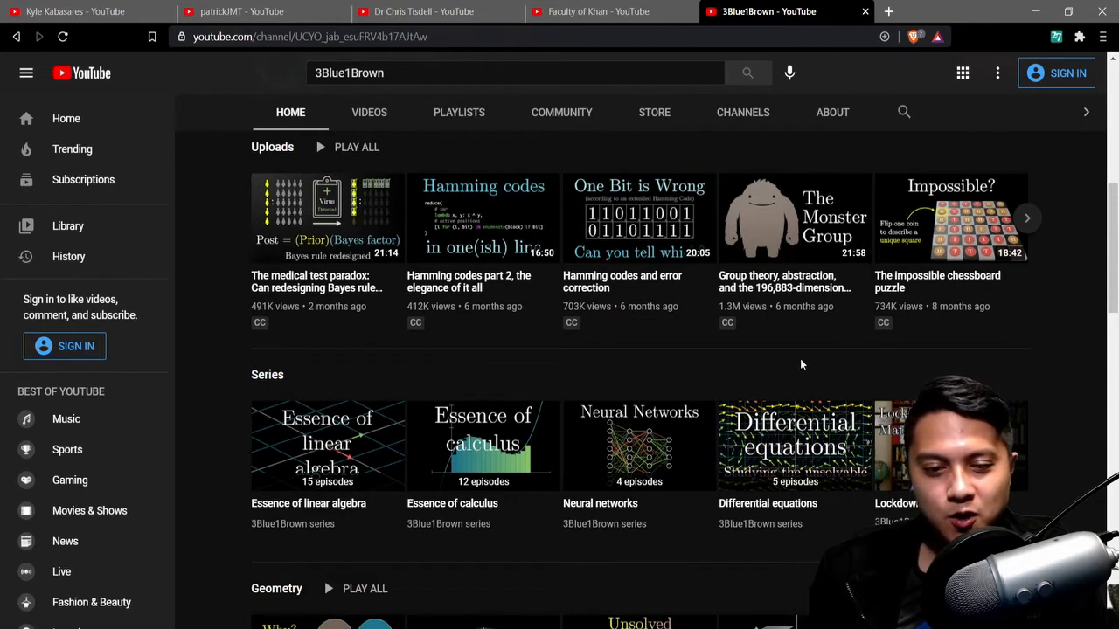
pyautogui.moveTo(331, 370)
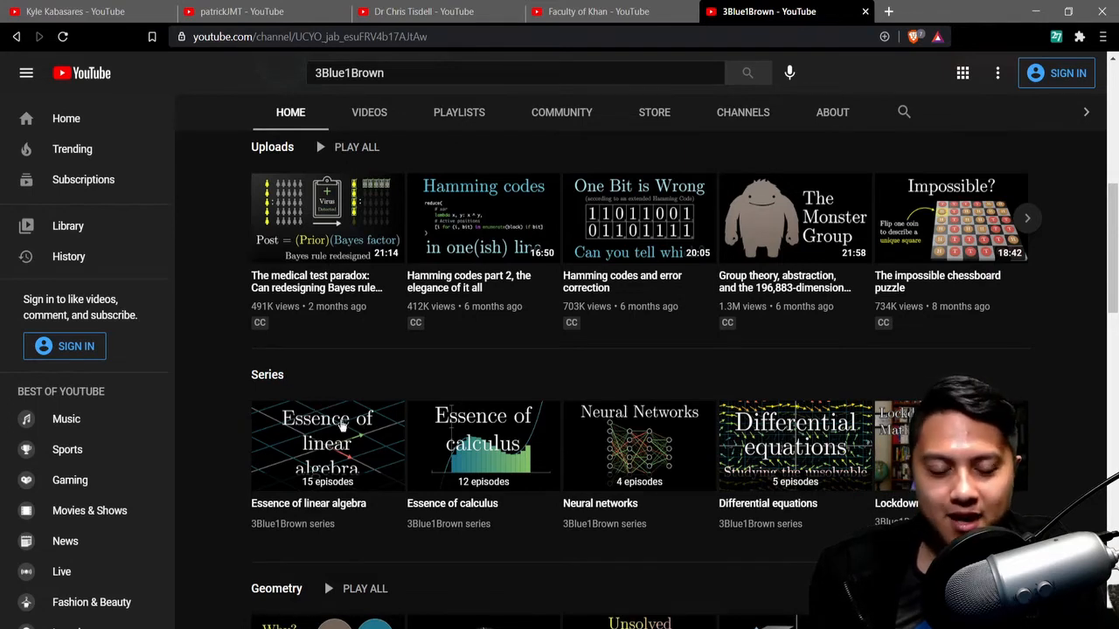
pyautogui.moveTo(629, 434)
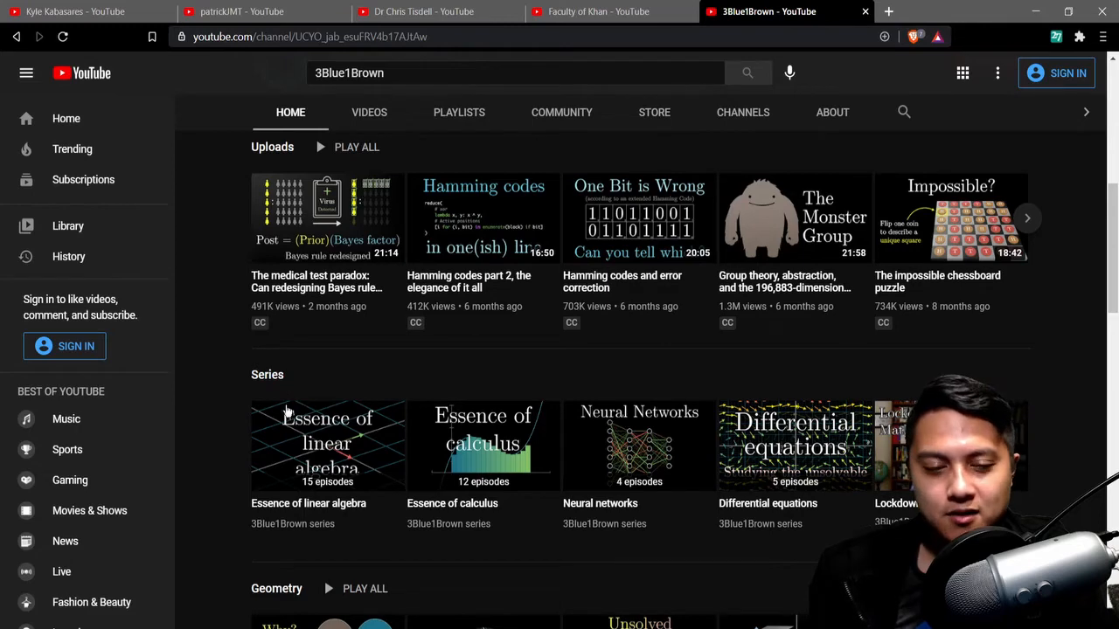
pyautogui.scroll(-3)
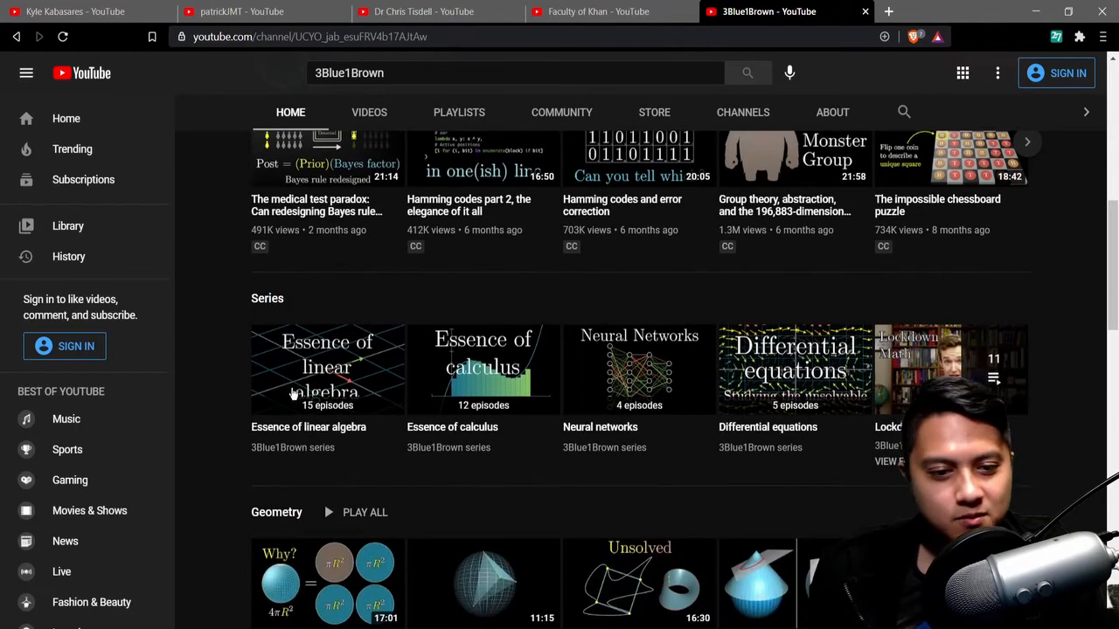
pyautogui.moveTo(278, 399)
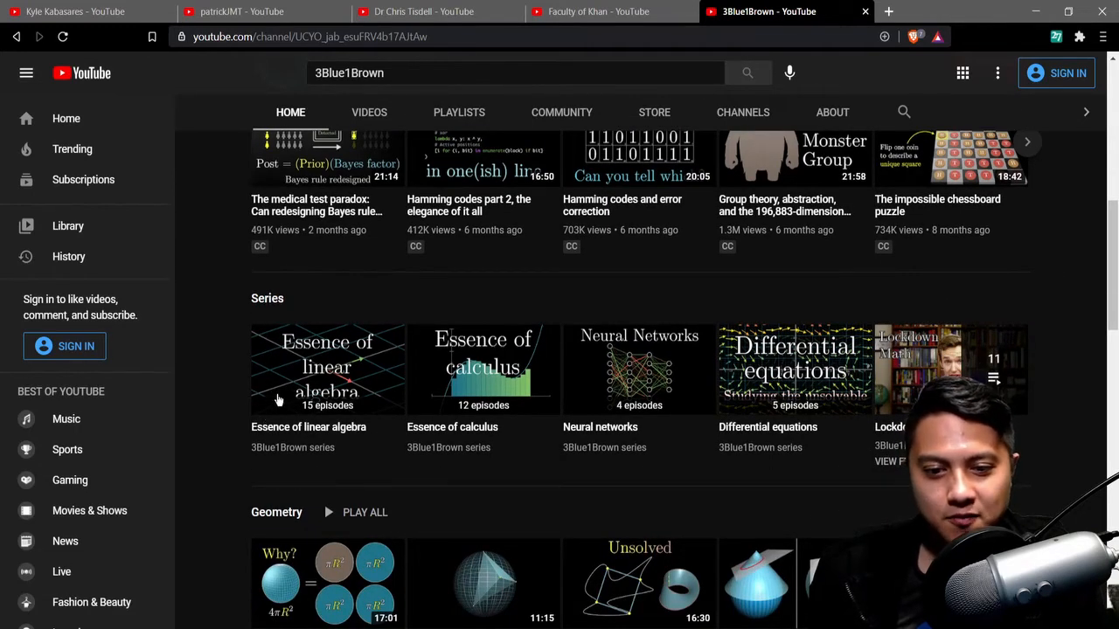